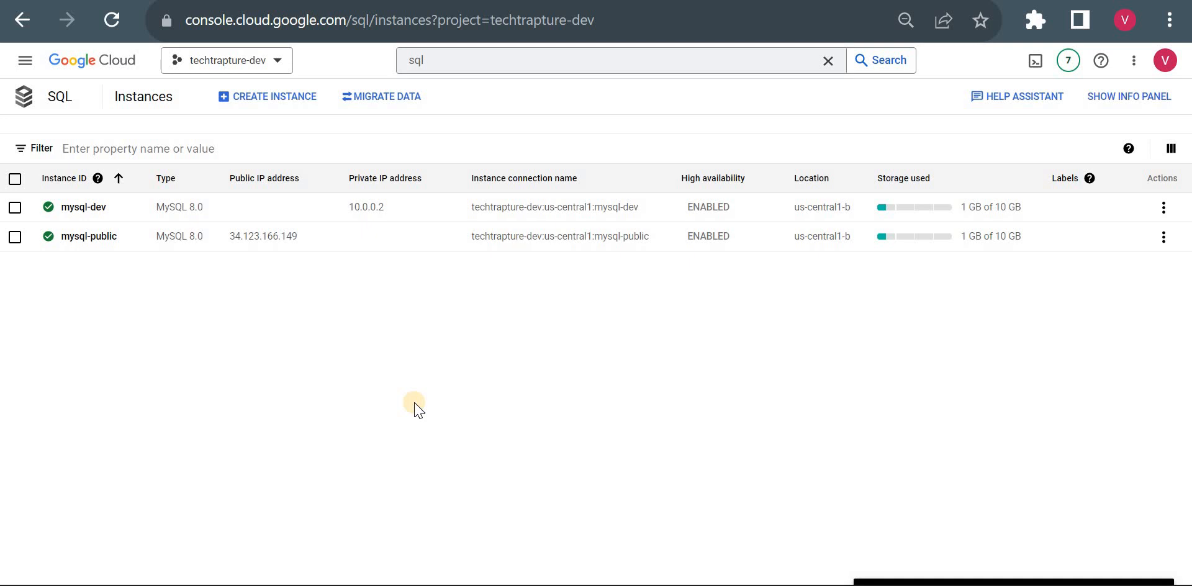
pyautogui.moveTo(218, 252)
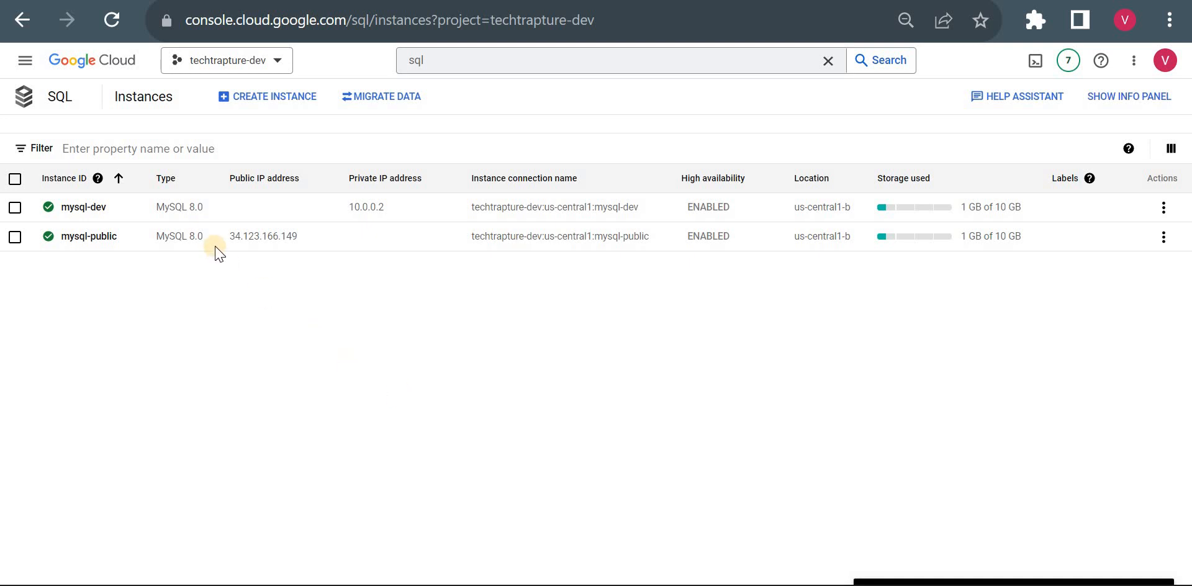
pyautogui.moveTo(272, 245)
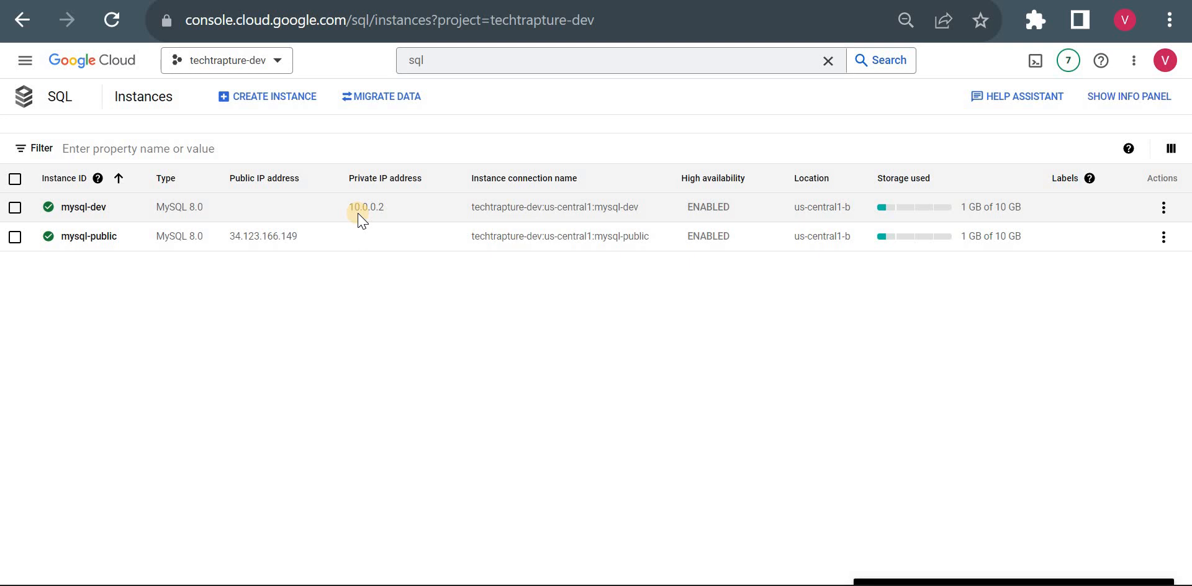
pyautogui.moveTo(394, 226)
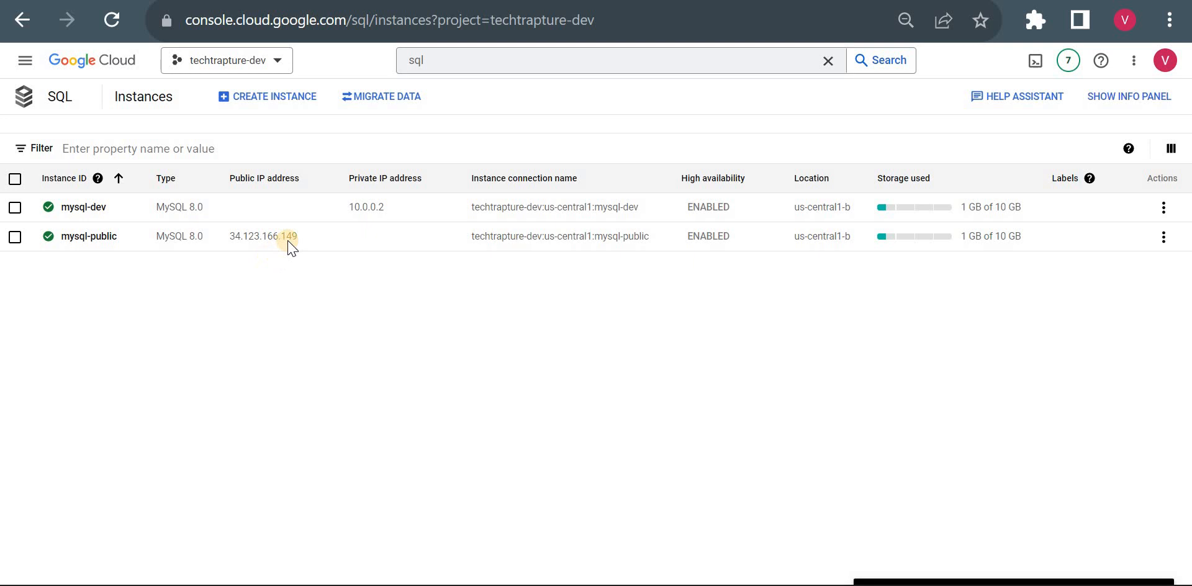
pyautogui.moveTo(359, 316)
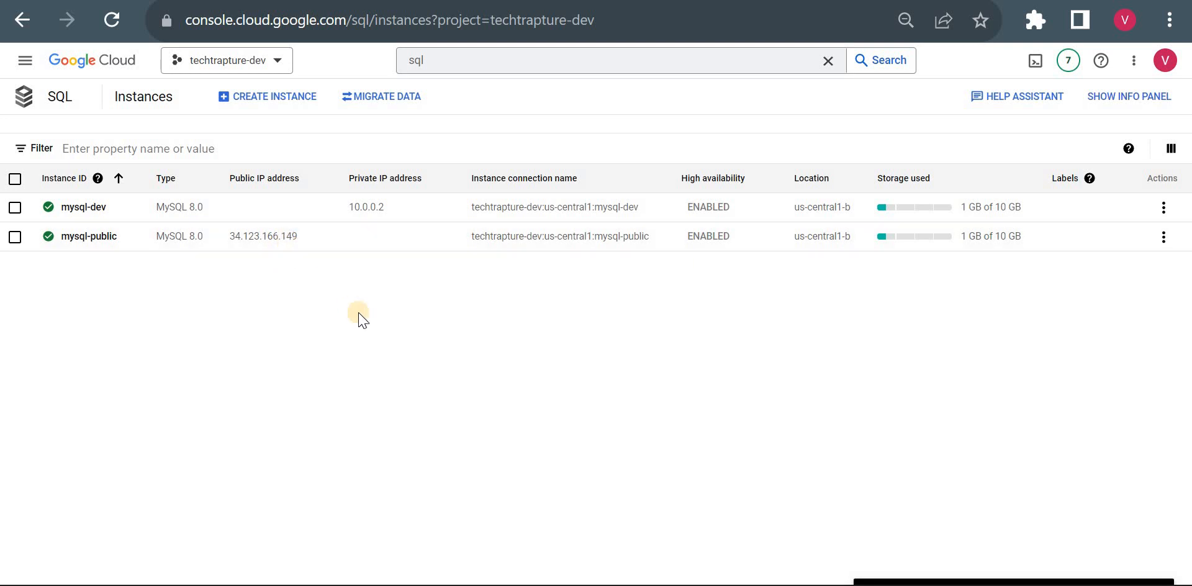
pyautogui.moveTo(268, 247)
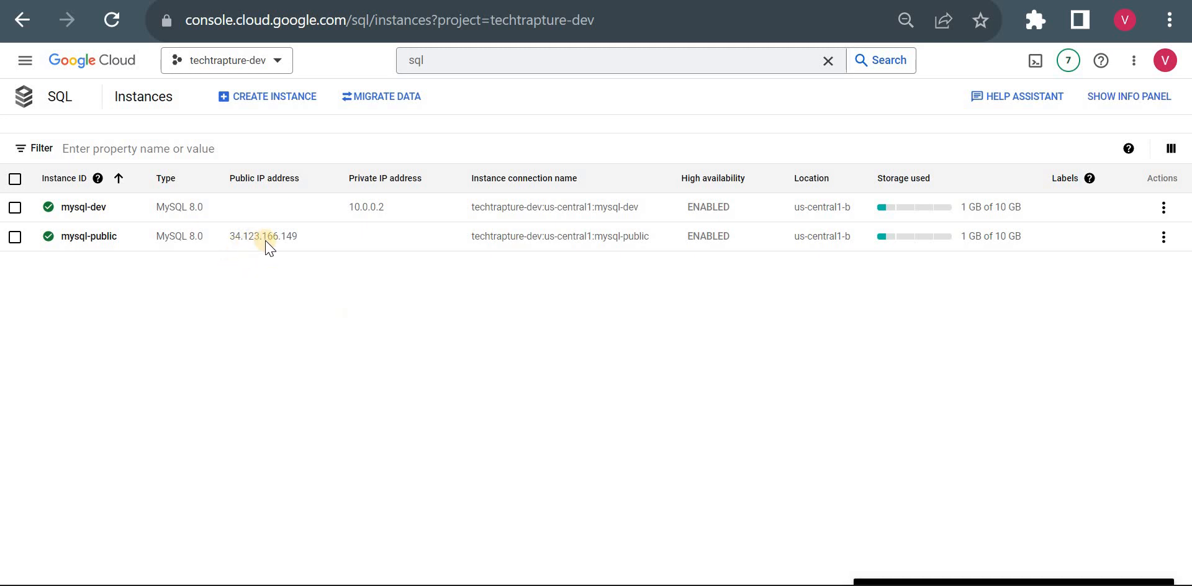
pyautogui.moveTo(338, 439)
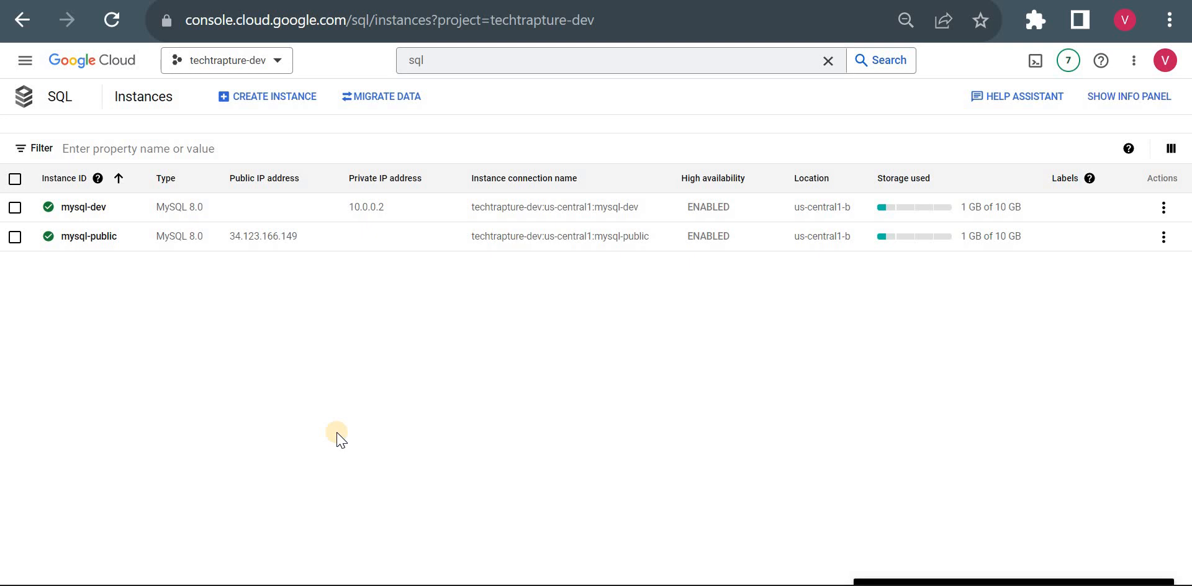
pyautogui.moveTo(314, 427)
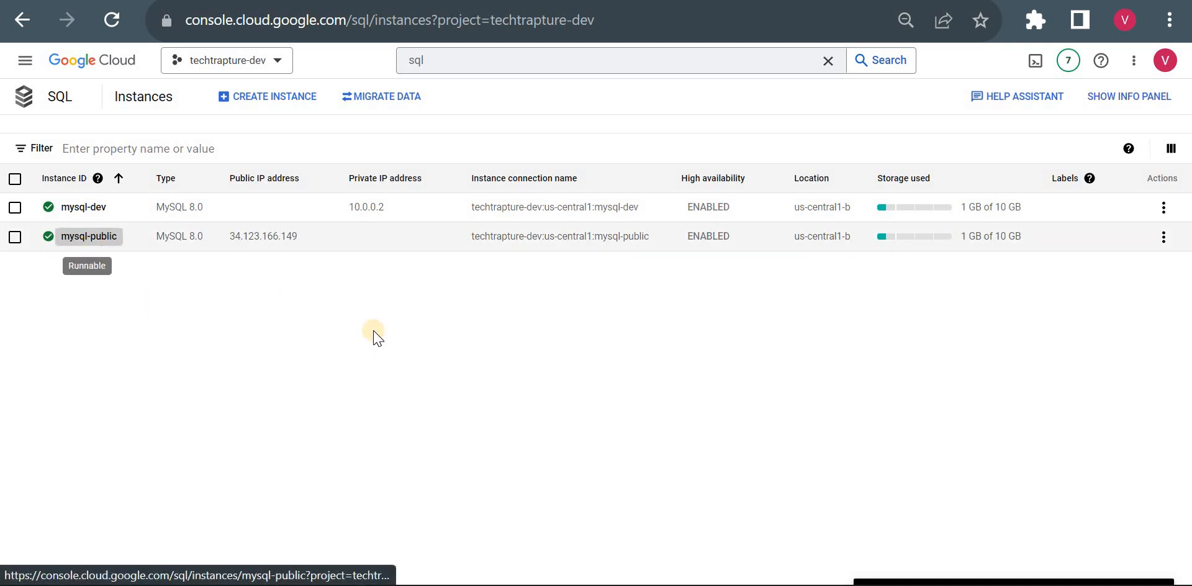
# Step: Show mysql-public's Connections networking settings with Public IP enabled and the Authorised networks section in view
pyautogui.click(89, 236)
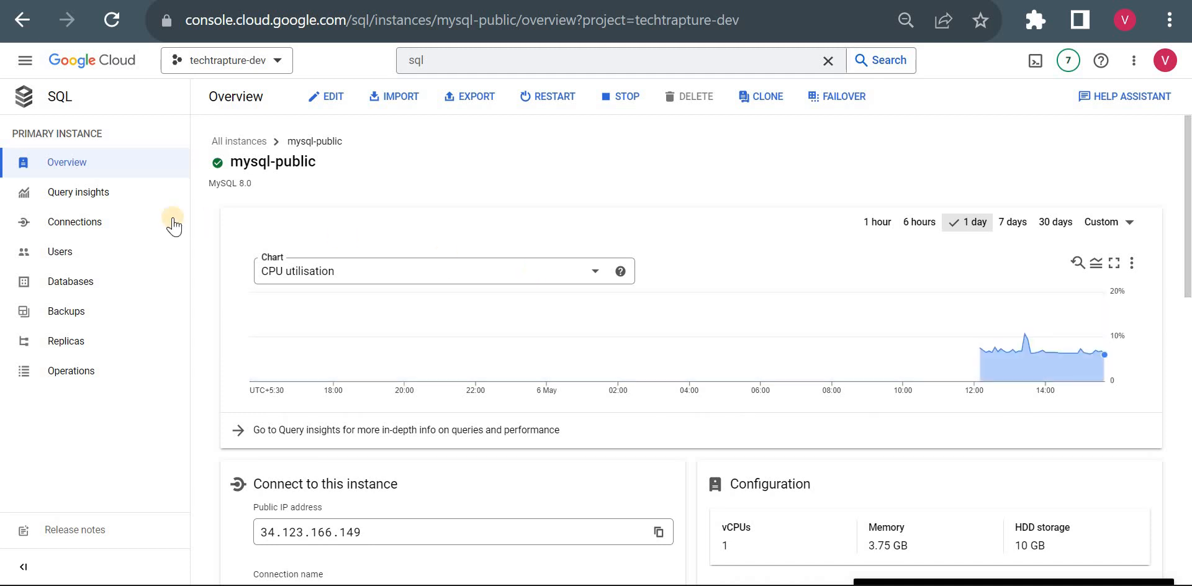
pyautogui.click(74, 221)
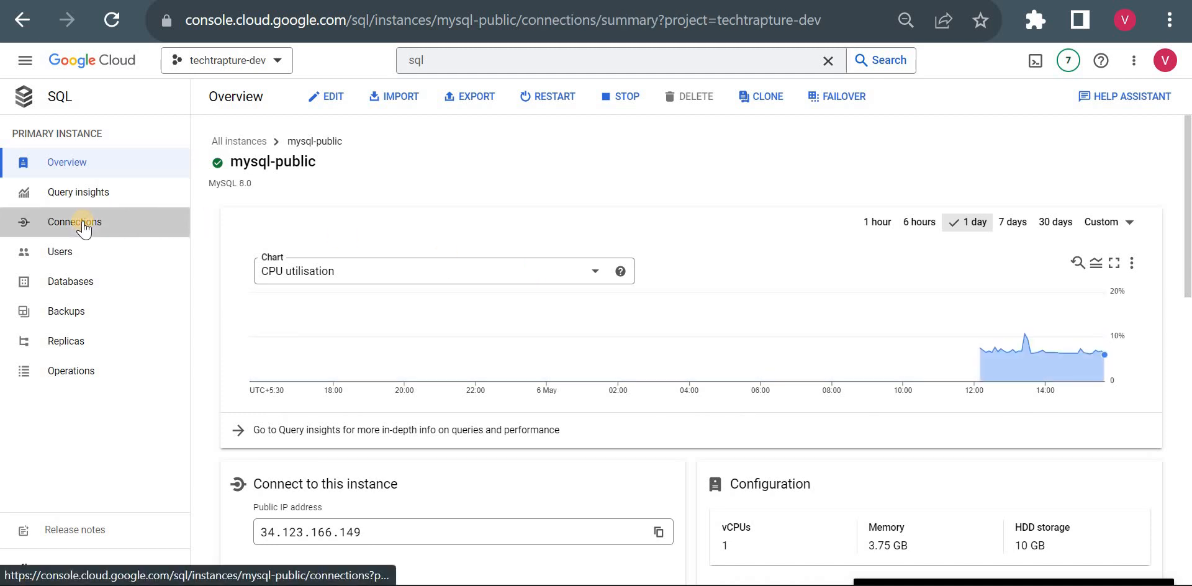
pyautogui.click(74, 223)
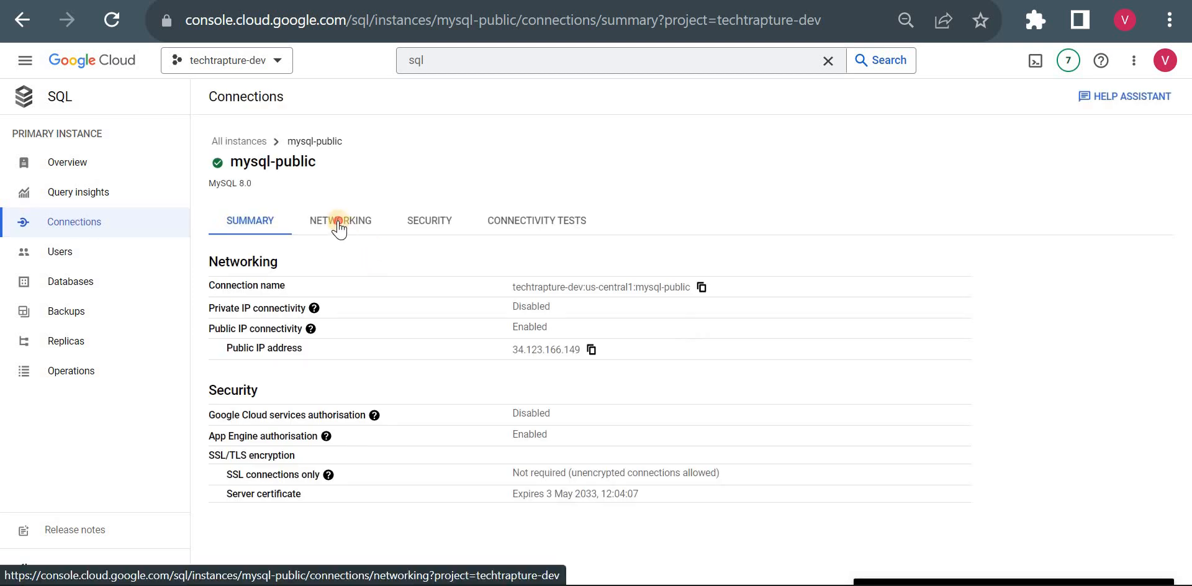
pyautogui.click(340, 221)
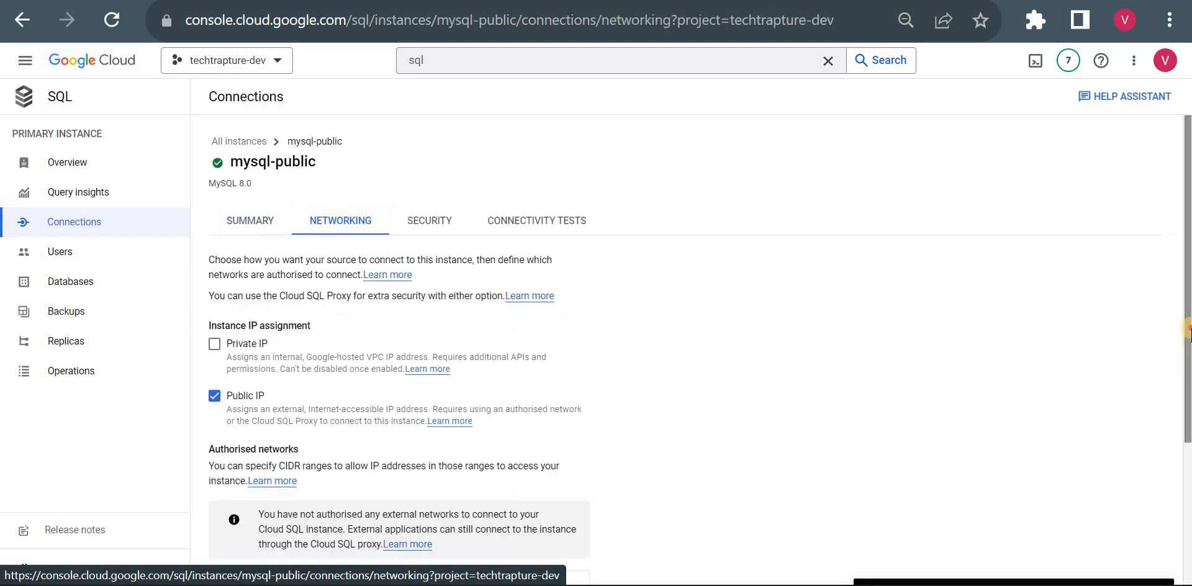
pyautogui.scroll(-3)
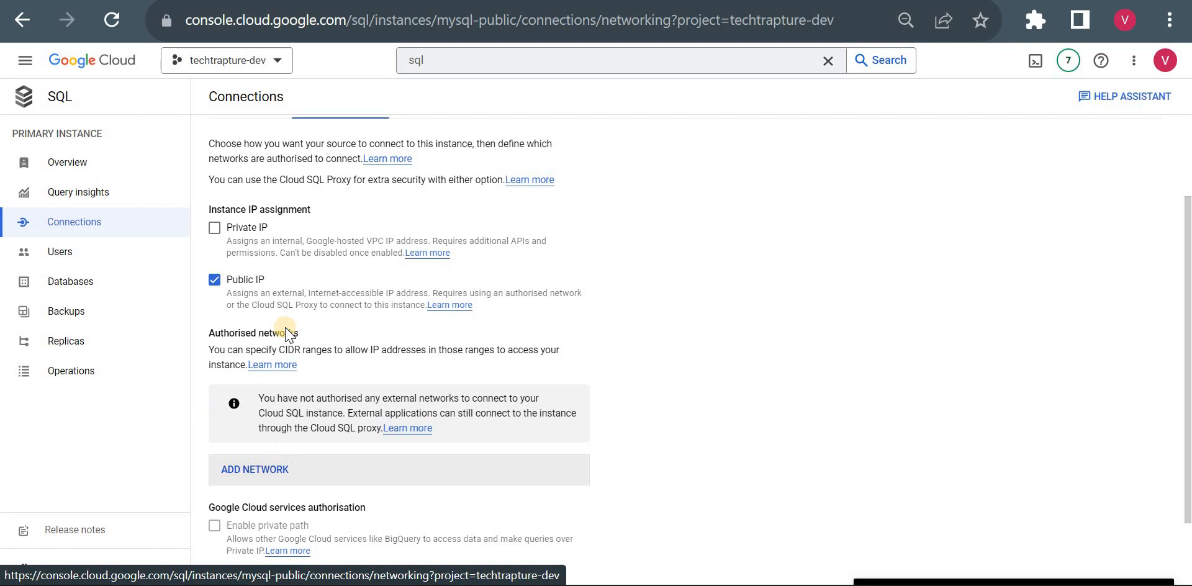
pyautogui.moveTo(219, 422)
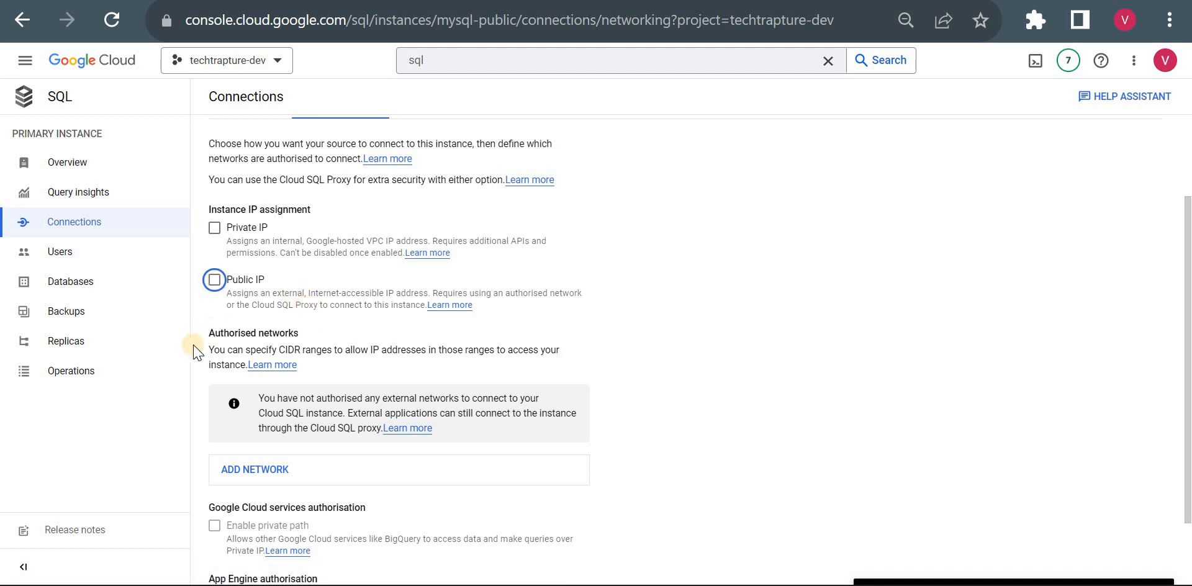
pyautogui.moveTo(215, 279)
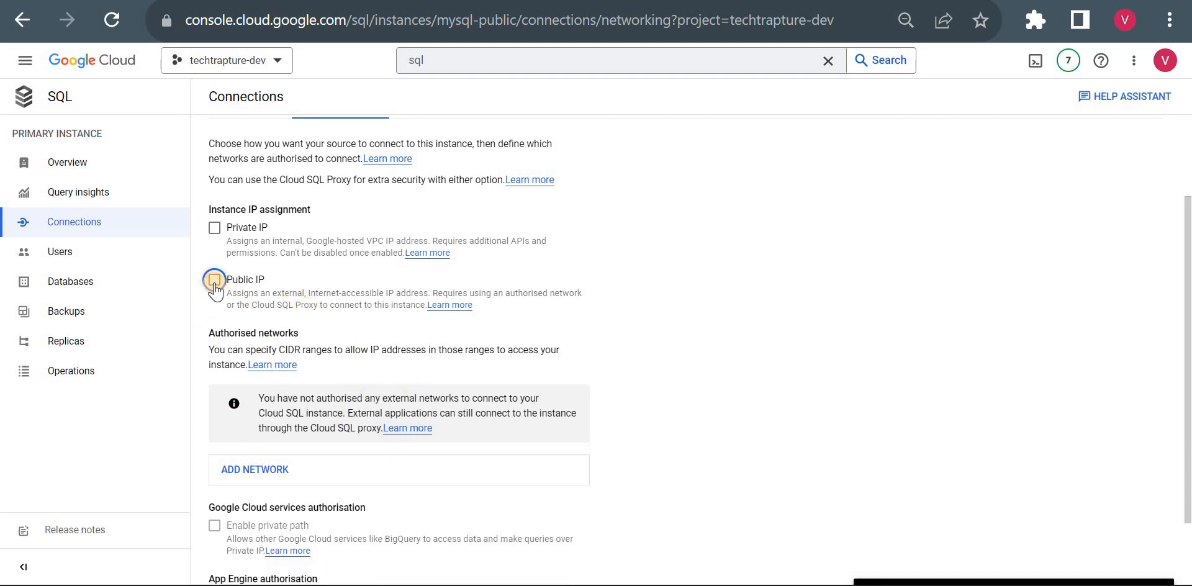
pyautogui.click(215, 280)
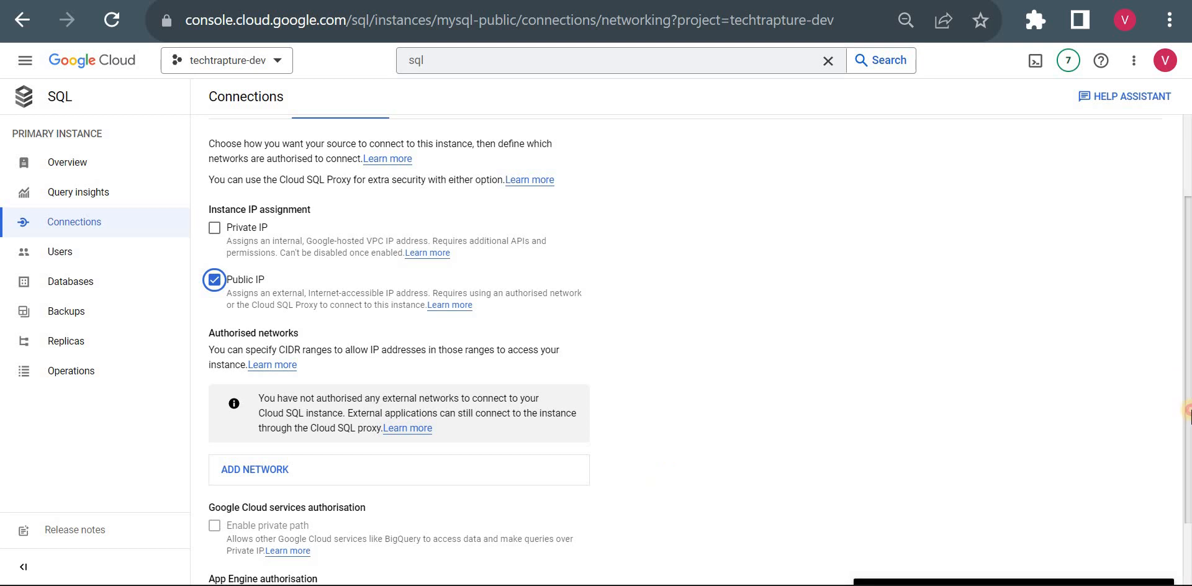
pyautogui.scroll(-3)
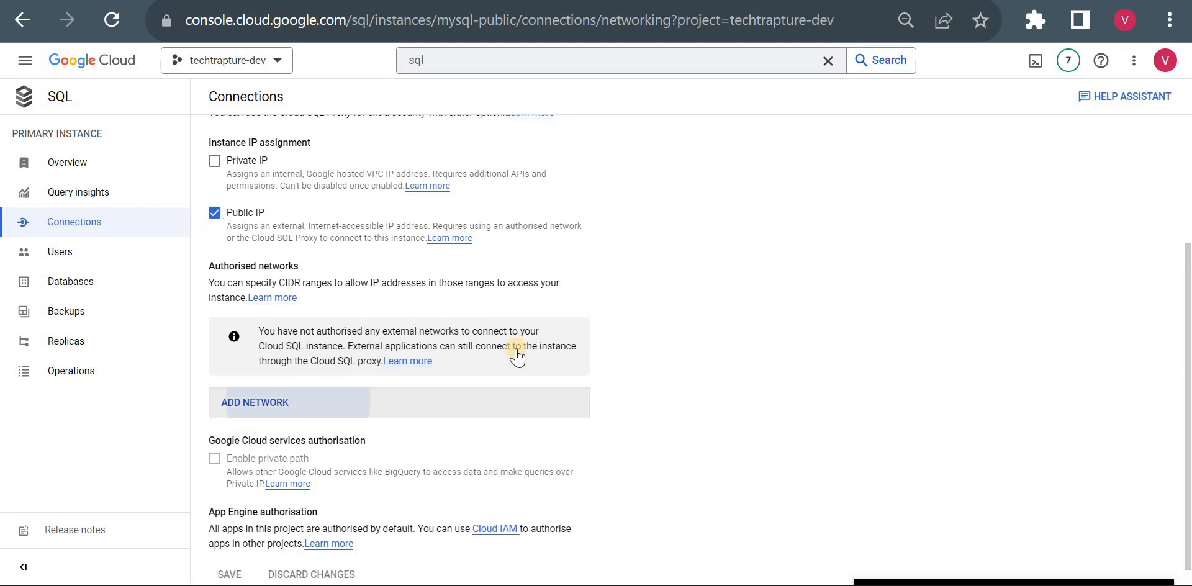
pyautogui.click(255, 402)
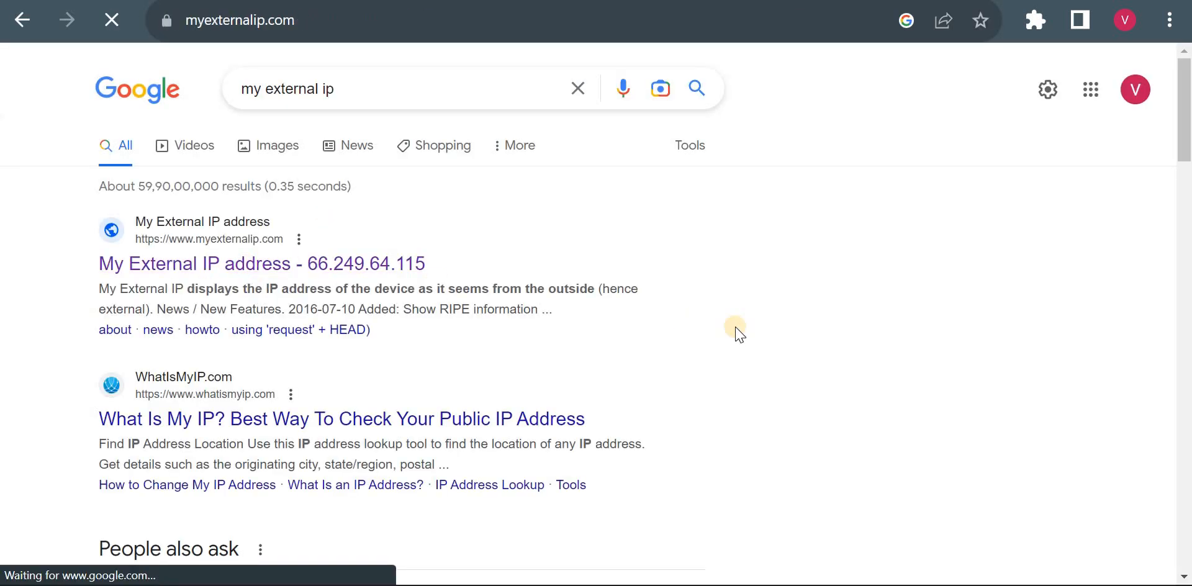
pyautogui.click(261, 263)
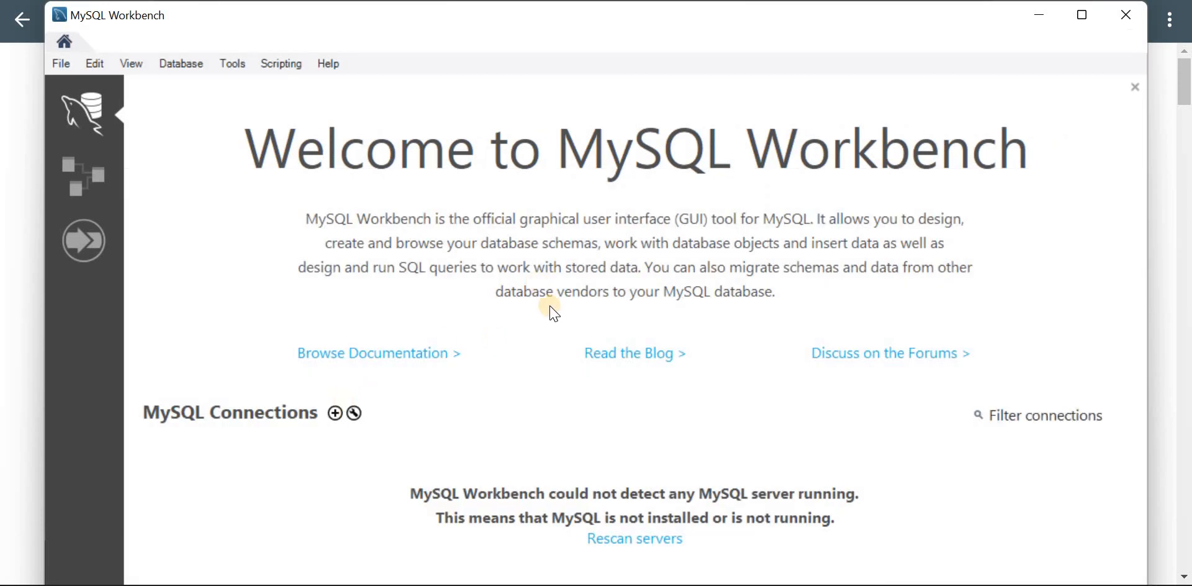
# Step: Return to the Cloud Console New network form, then go back to the mysql-public overview without saving
pyautogui.click(334, 412)
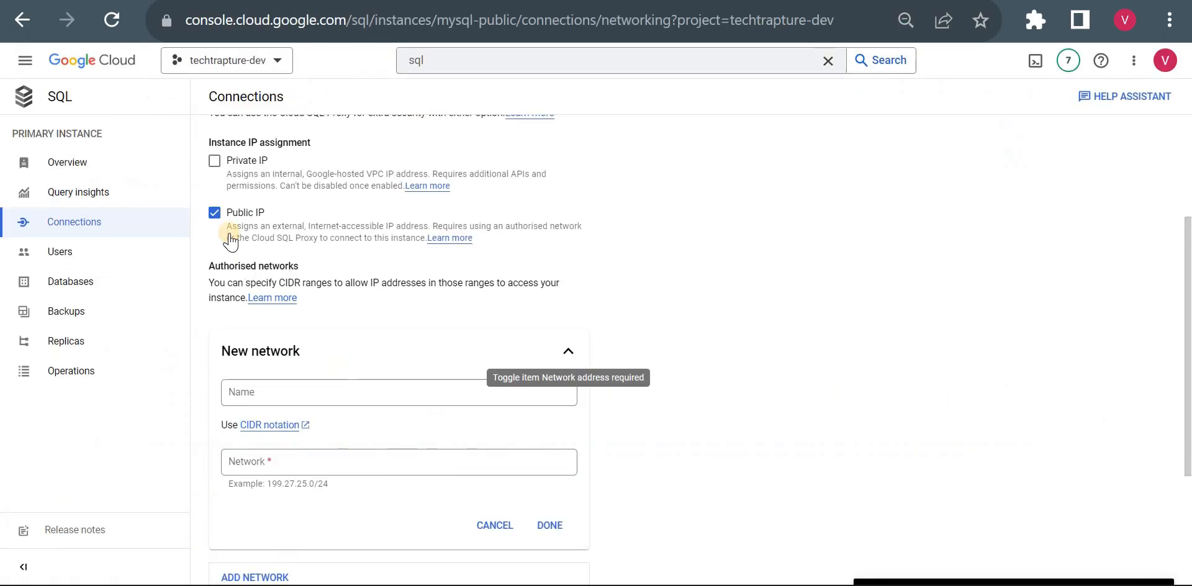
pyautogui.moveTo(67, 161)
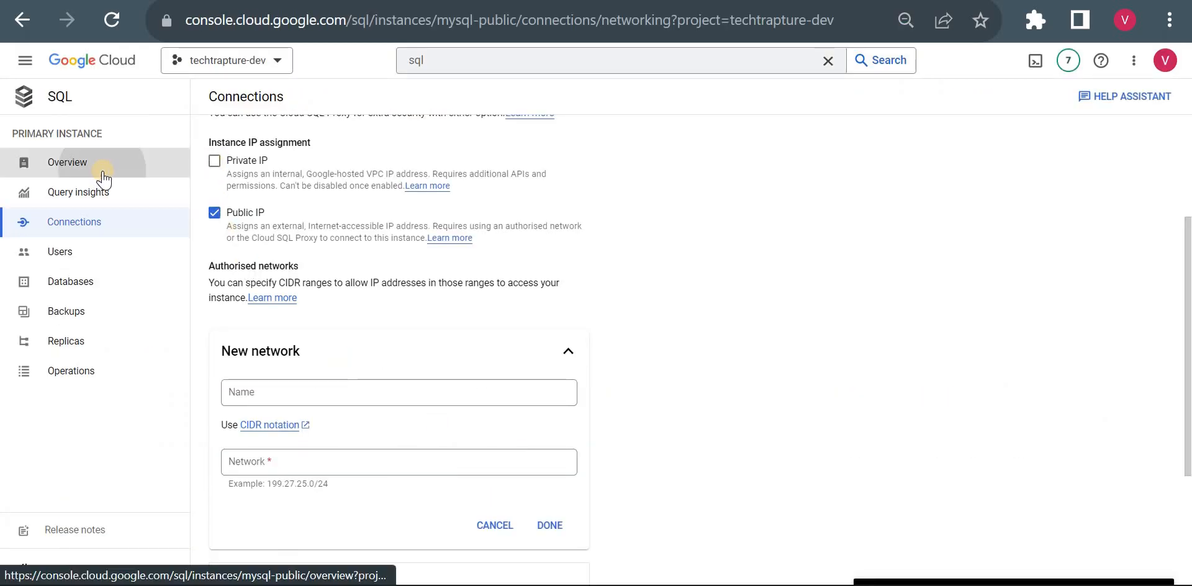
pyautogui.click(67, 161)
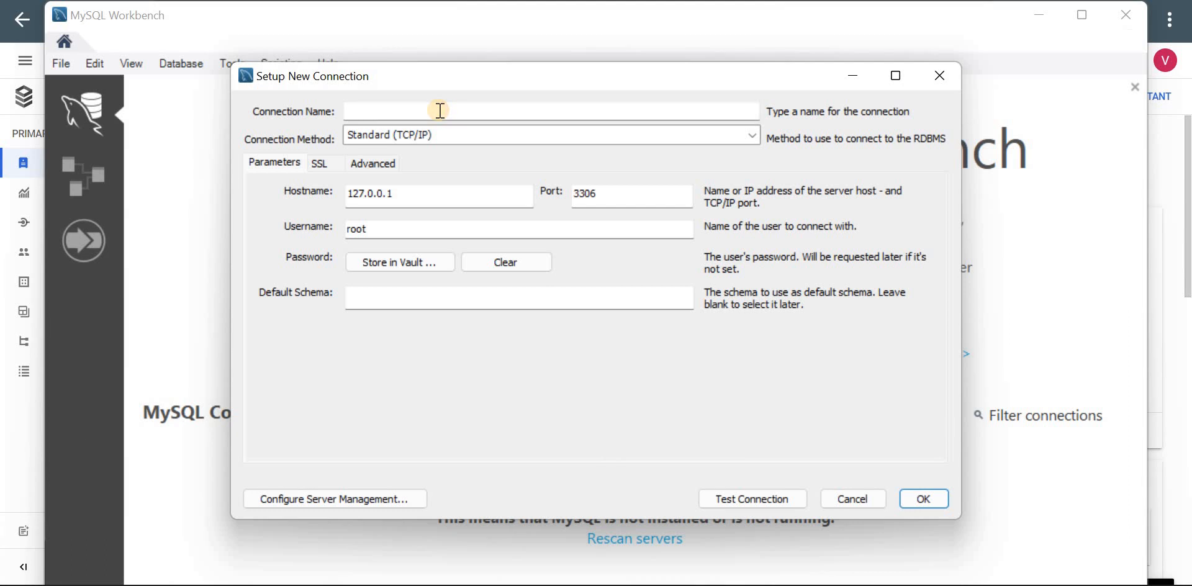
# Step: Create a Test connection to 34.123.166.149:3306 as root and attempt to connect, getting Cannot Connect to Database Server
pyautogui.write('Test')
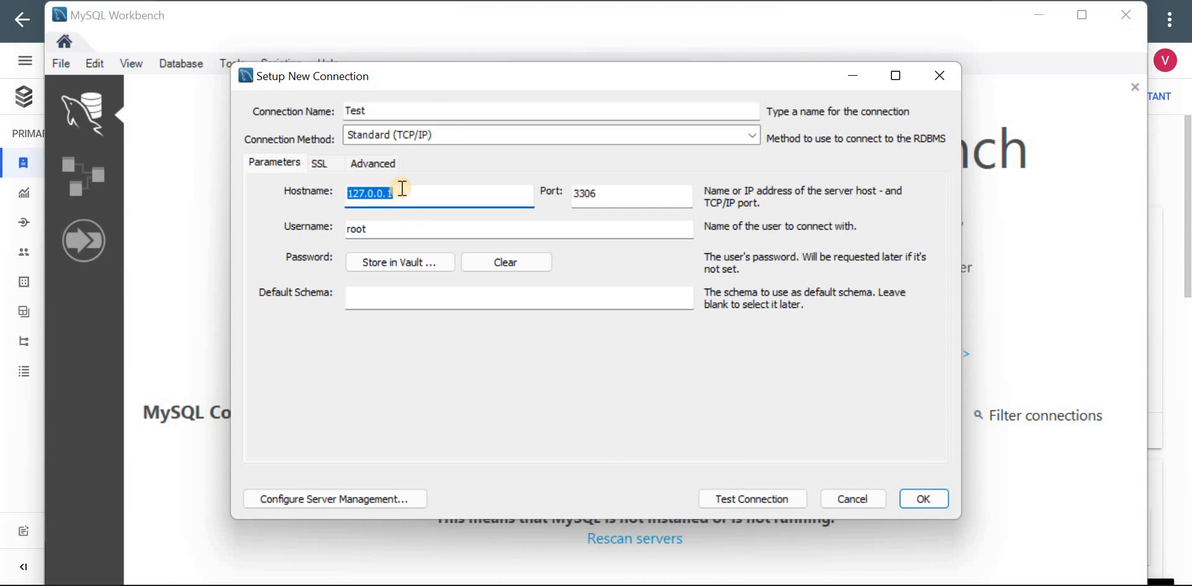
pyautogui.write('34.123.166.149')
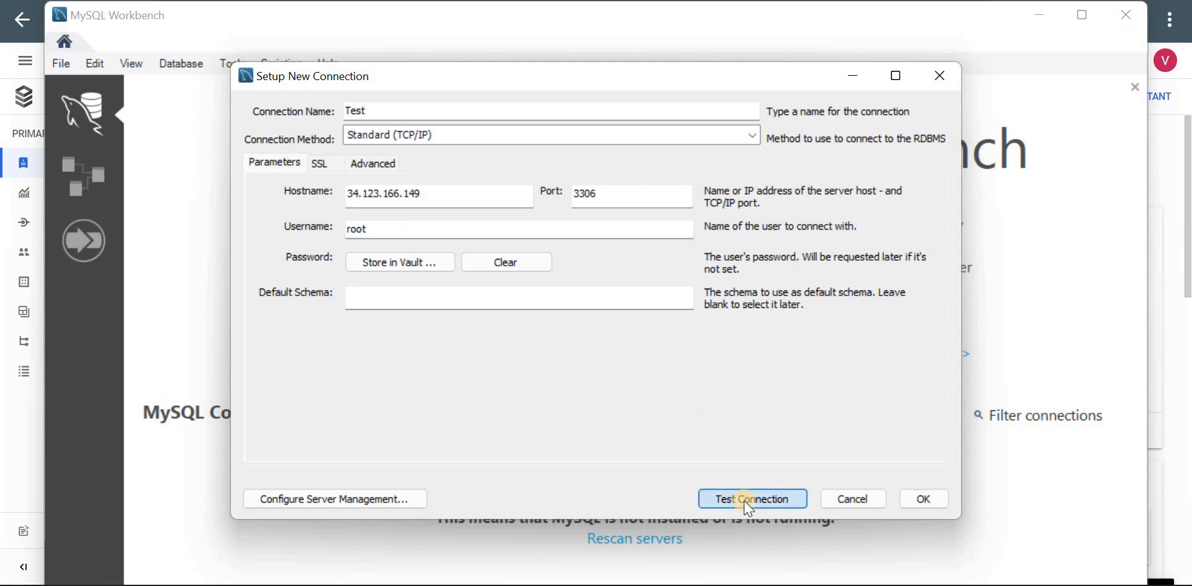
pyautogui.moveTo(549, 342)
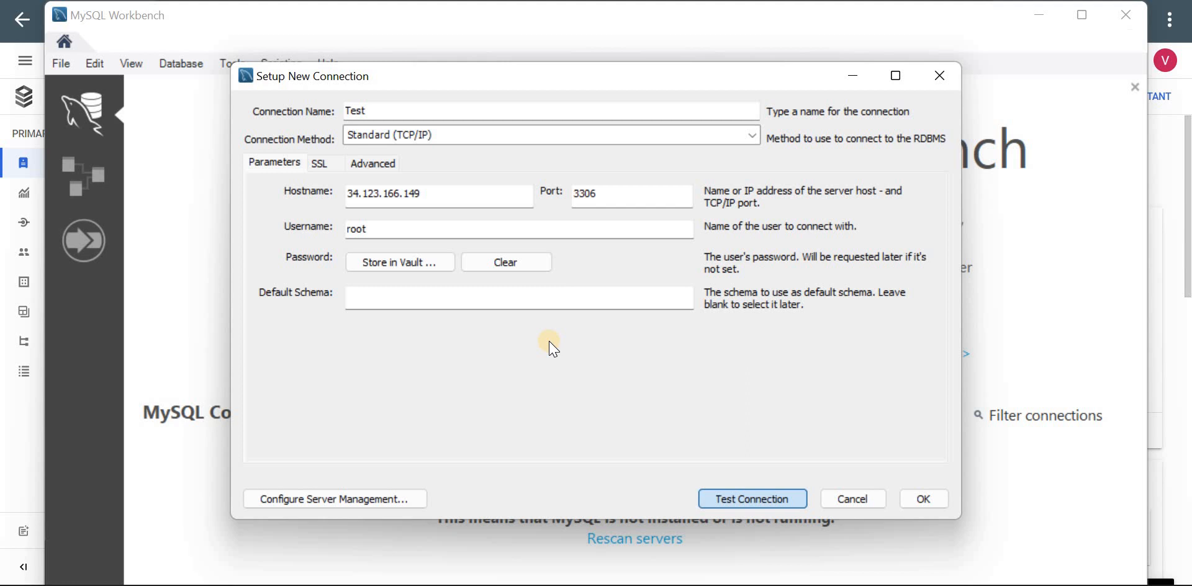
pyautogui.click(750, 499)
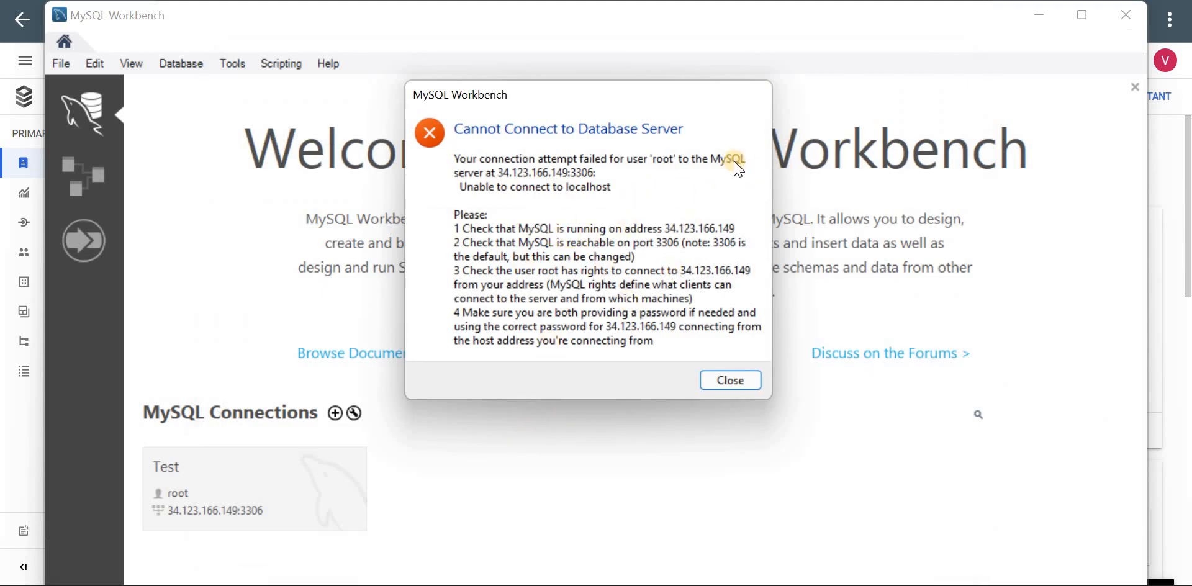
pyautogui.moveTo(580, 147)
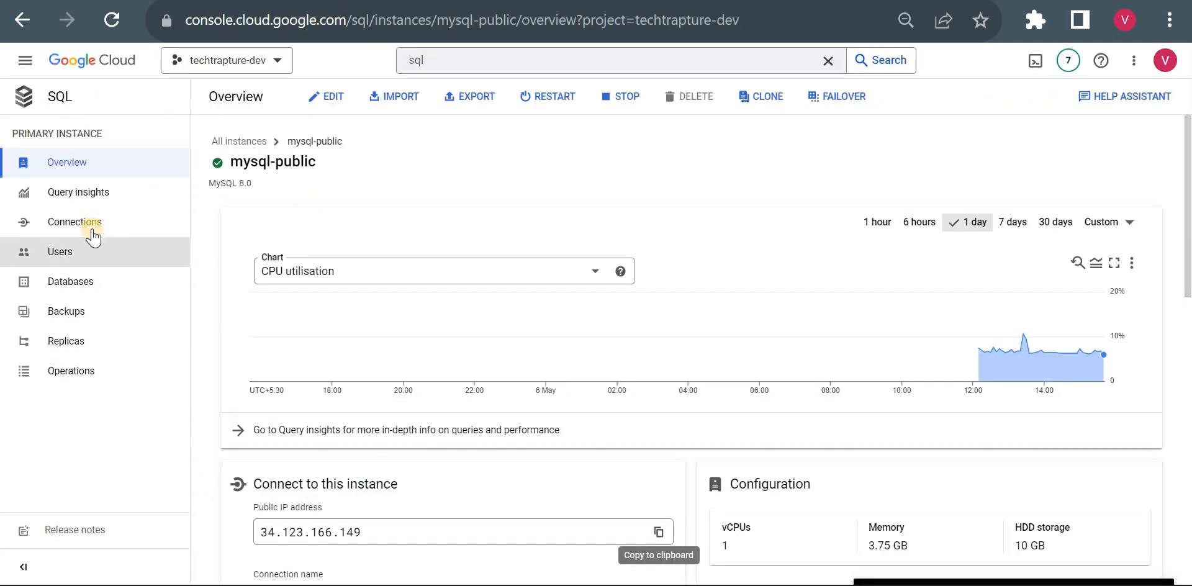
pyautogui.click(73, 221)
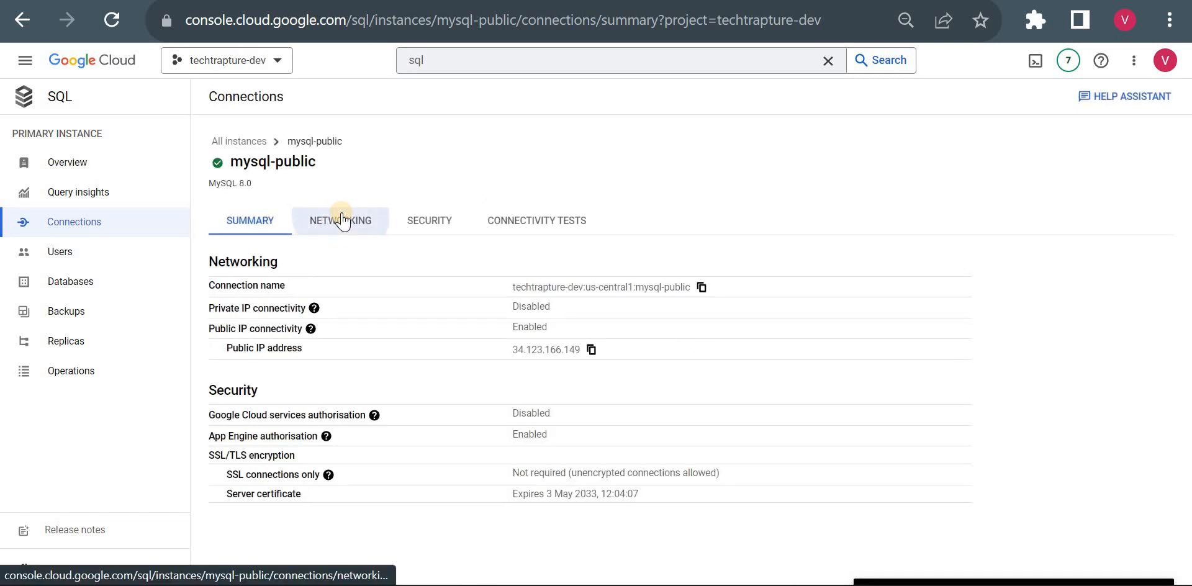
pyautogui.click(341, 221)
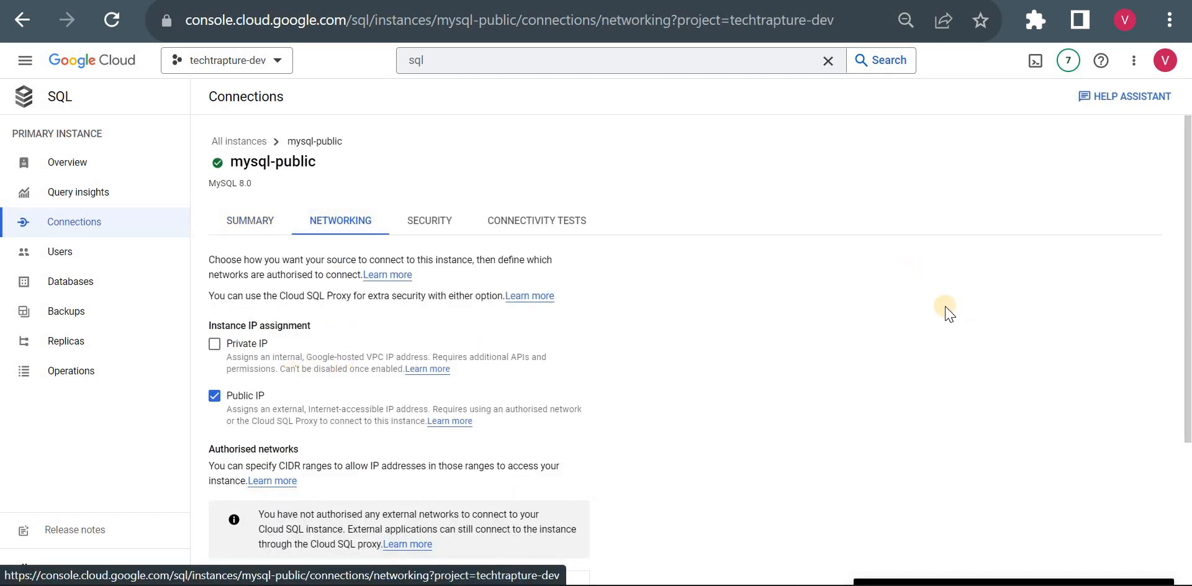
pyautogui.scroll(-3)
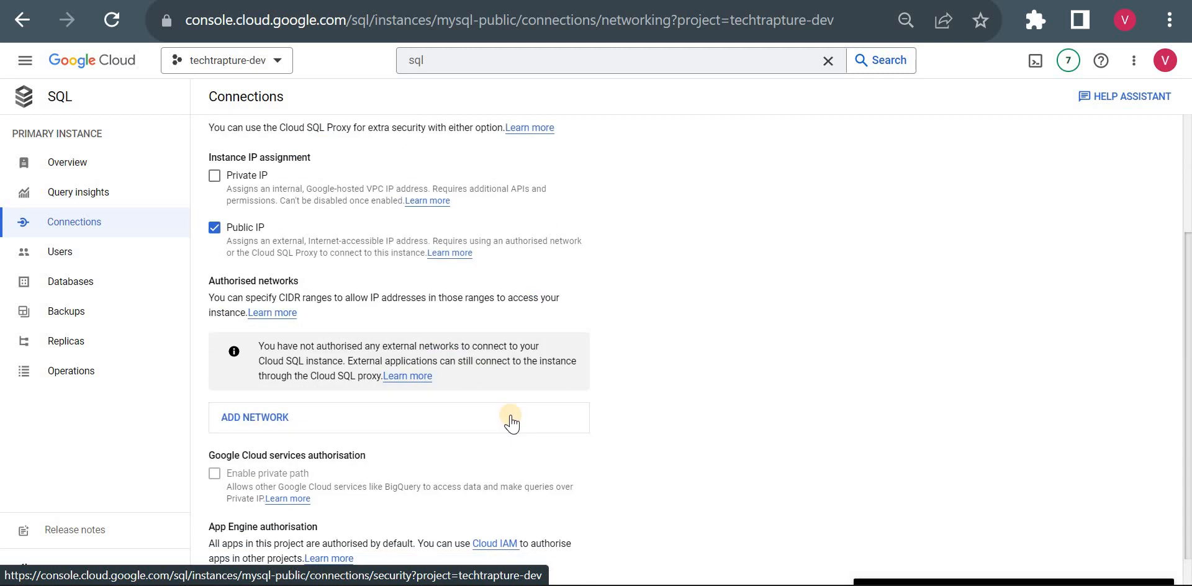
pyautogui.click(254, 417)
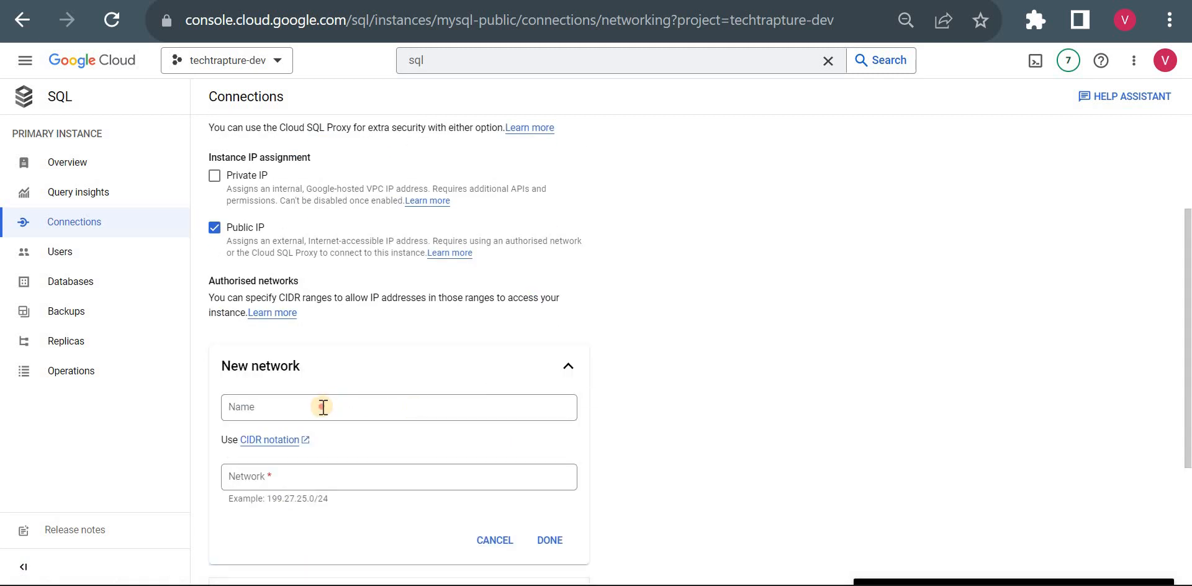
pyautogui.write('local')
pyautogui.write('103.168.202.7')
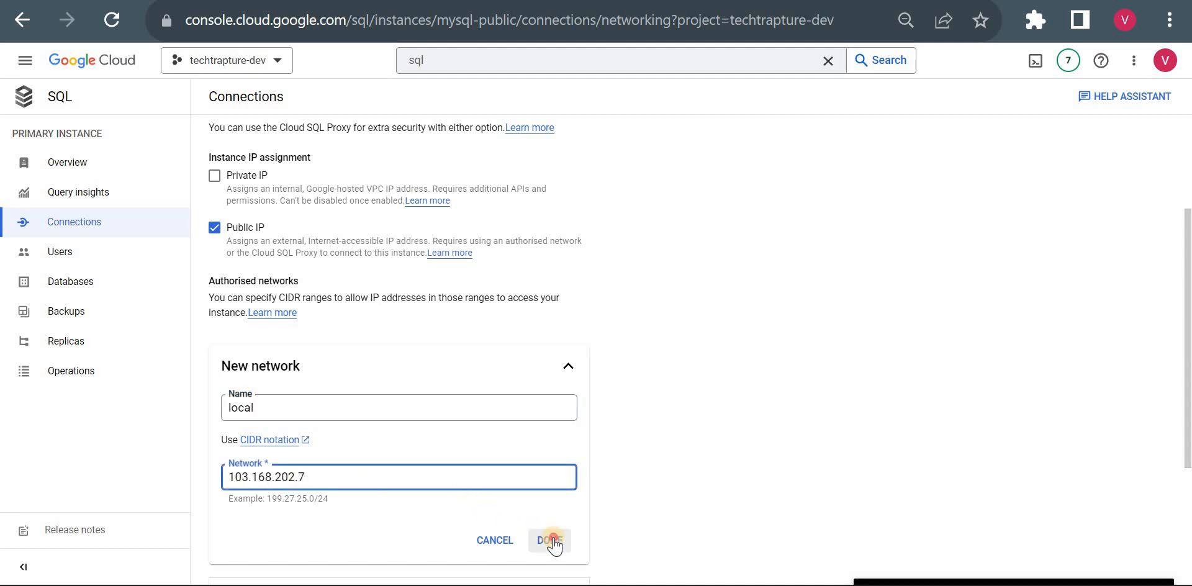
pyautogui.click(548, 540)
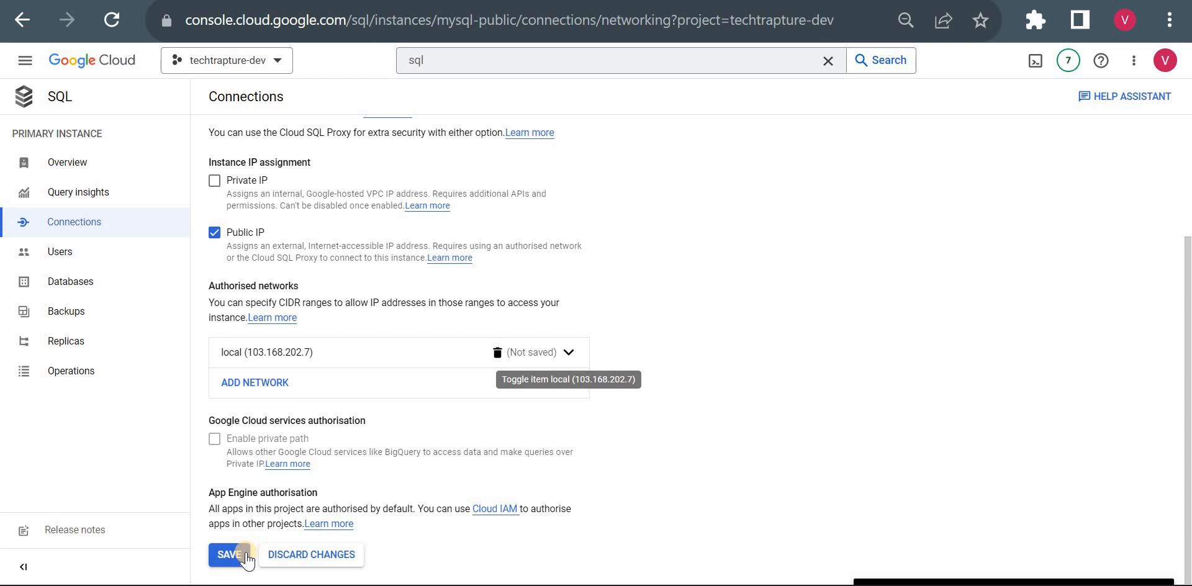
pyautogui.click(230, 554)
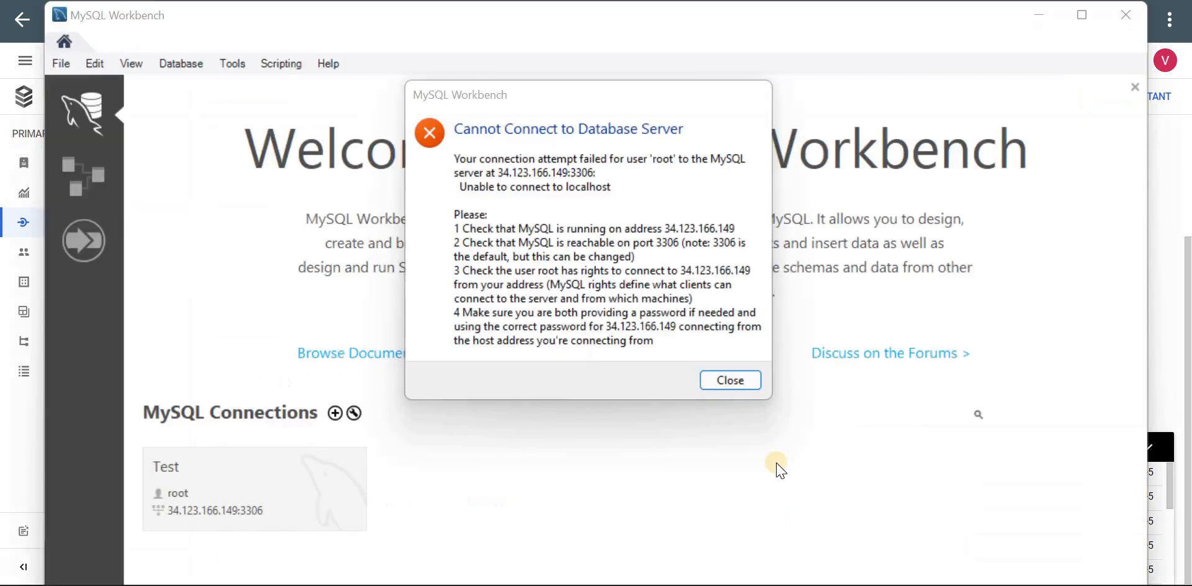
# Step: Dismiss the failure message and connect via the Test connection as root, reaching the SQL editor with sales and sys schemas
pyautogui.click(728, 380)
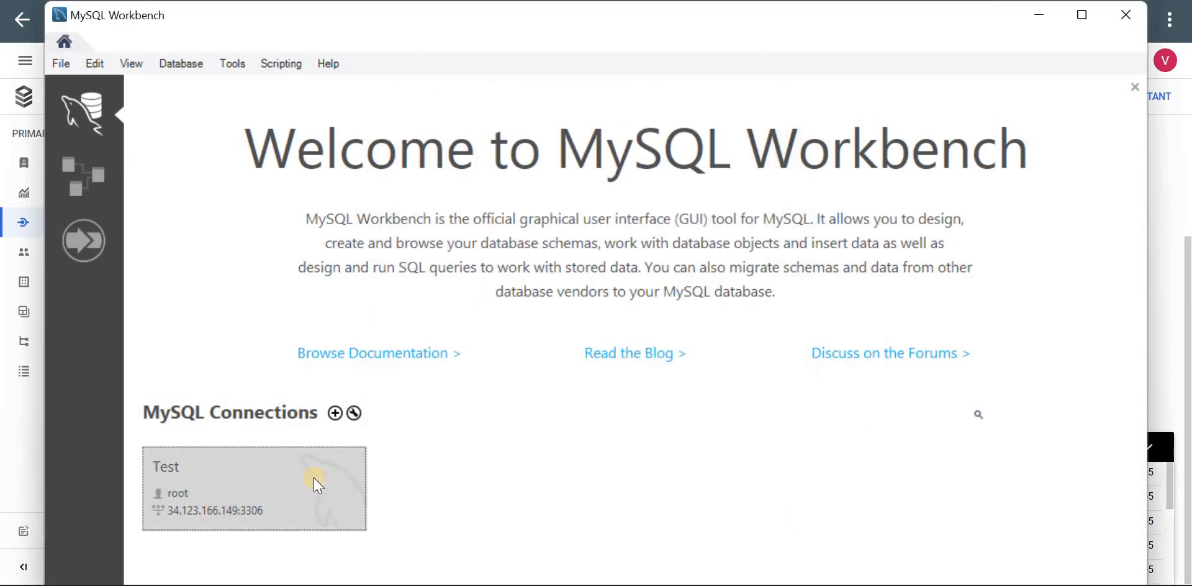
pyautogui.moveTo(705, 450)
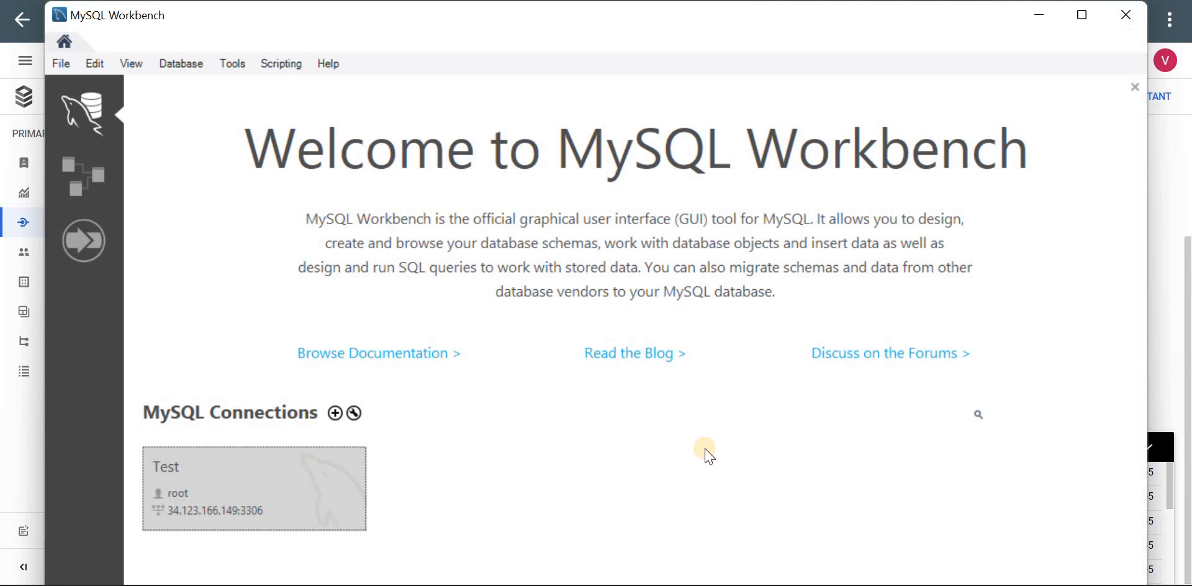
pyautogui.doubleClick(253, 486)
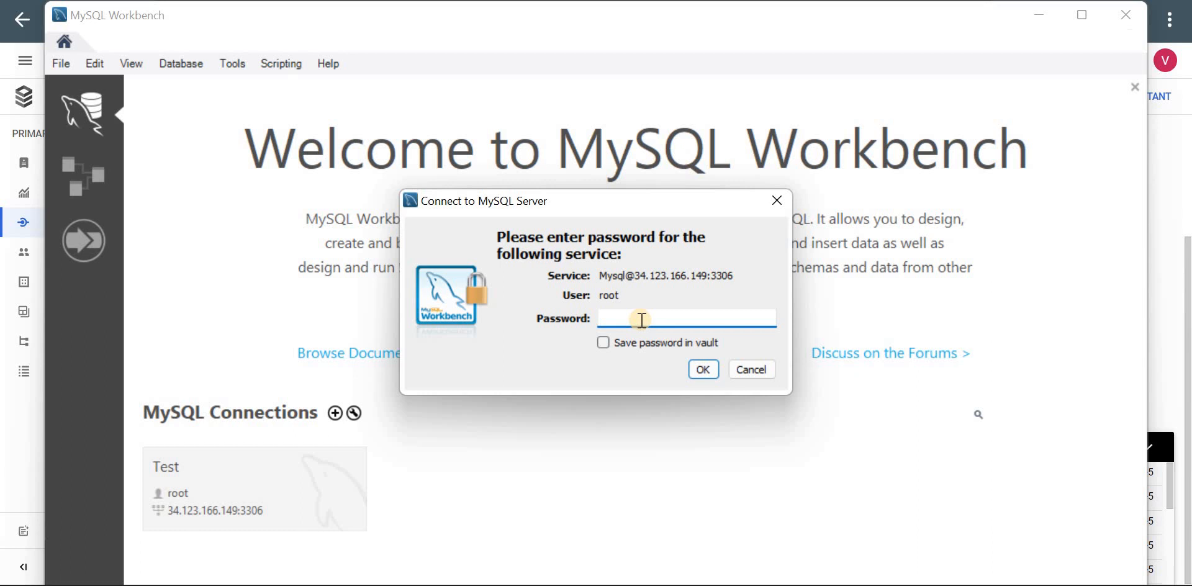
pyautogui.click(684, 318)
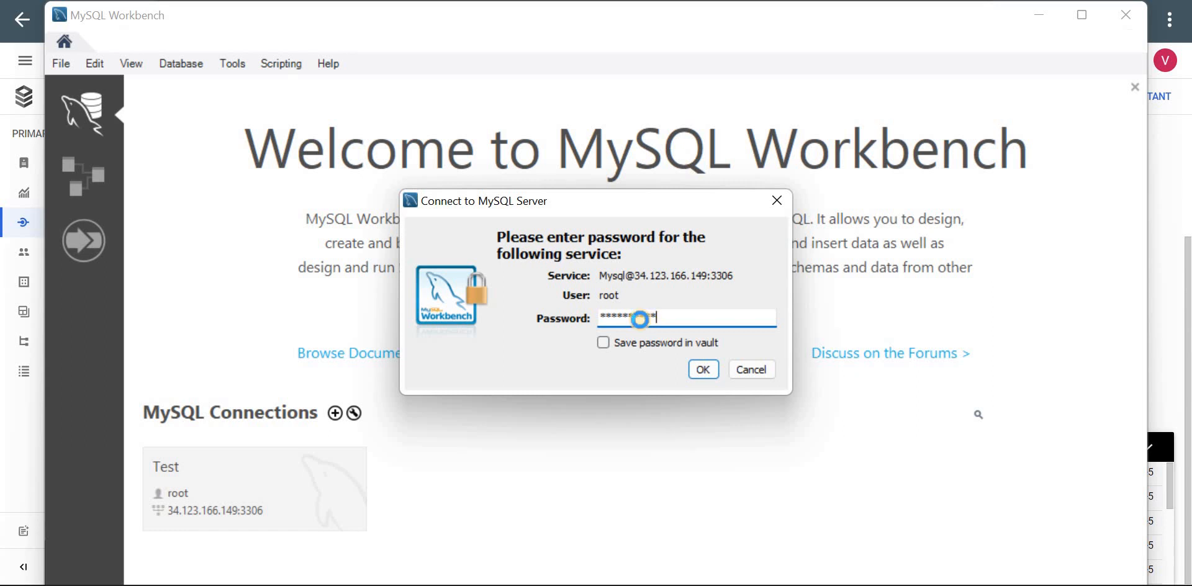
pyautogui.click(701, 370)
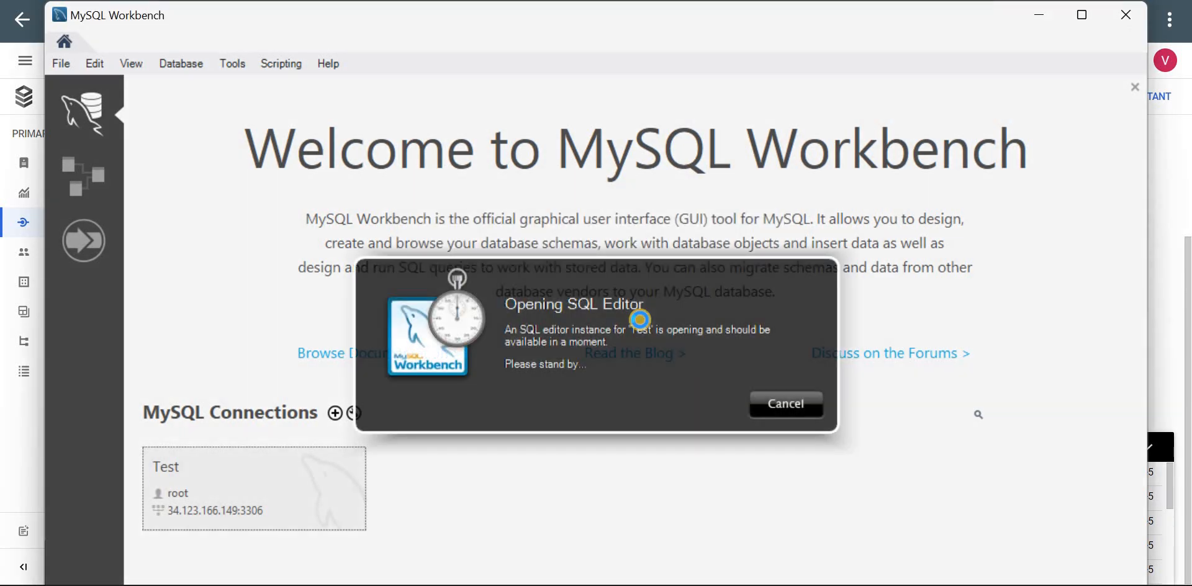
pyautogui.click(784, 403)
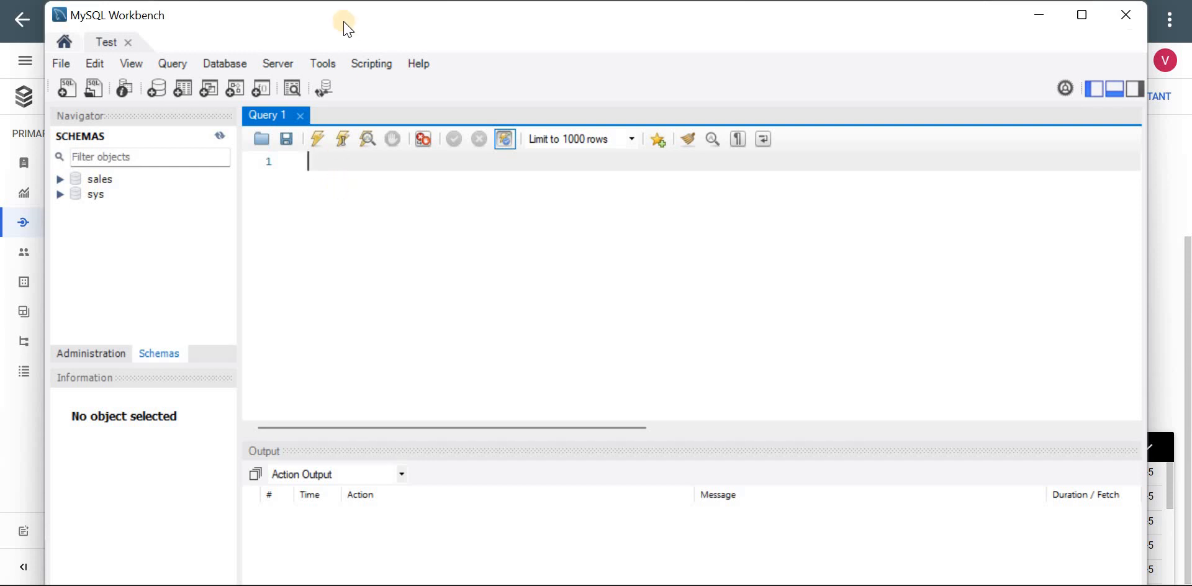
pyautogui.moveTo(85, 187)
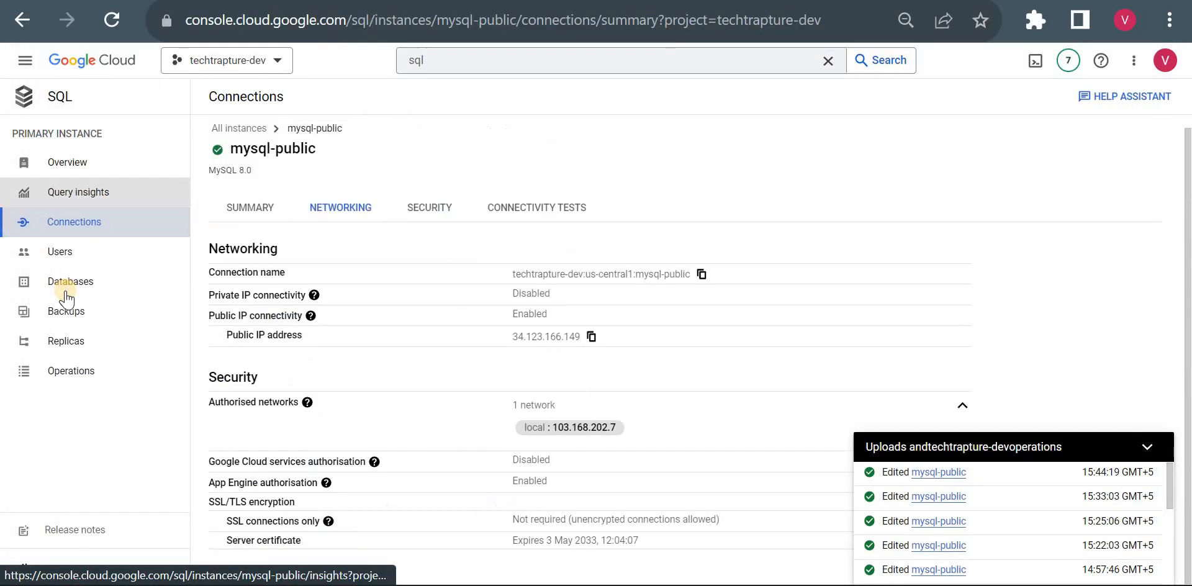
# Step: Show mysql-public's Databases list with information_schema, mysql, performance_schema, sales and sys
pyautogui.click(70, 282)
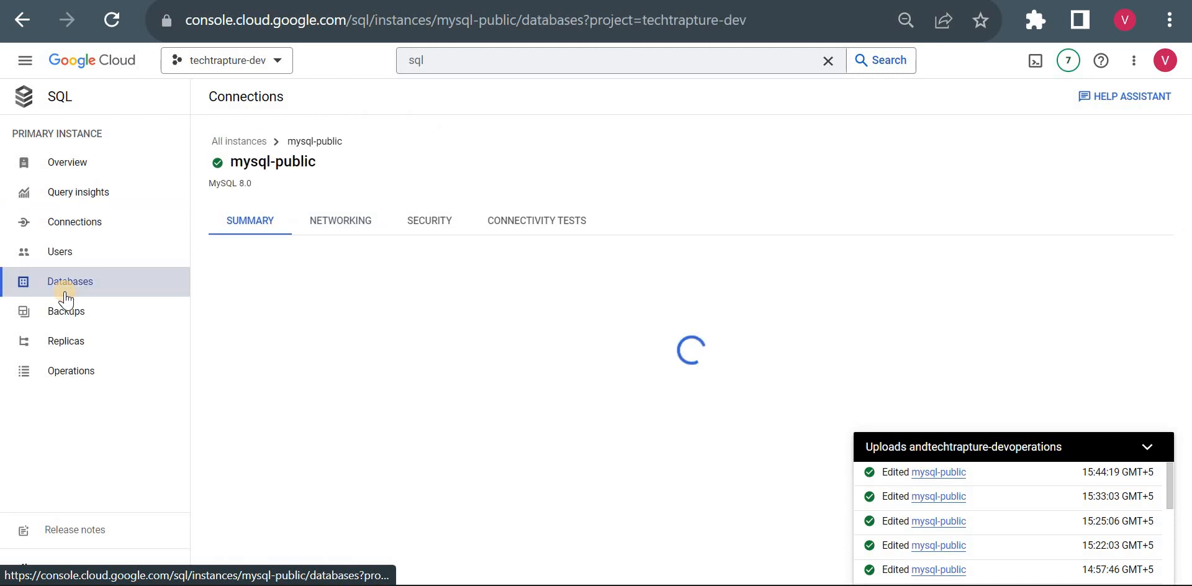
pyautogui.click(69, 282)
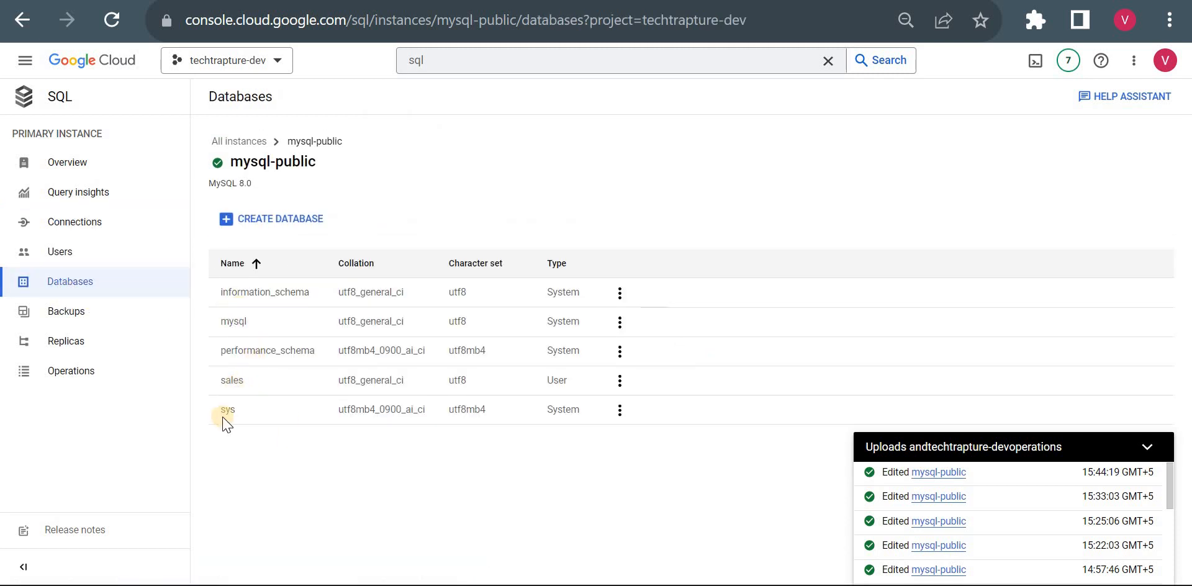
pyautogui.moveTo(237, 320)
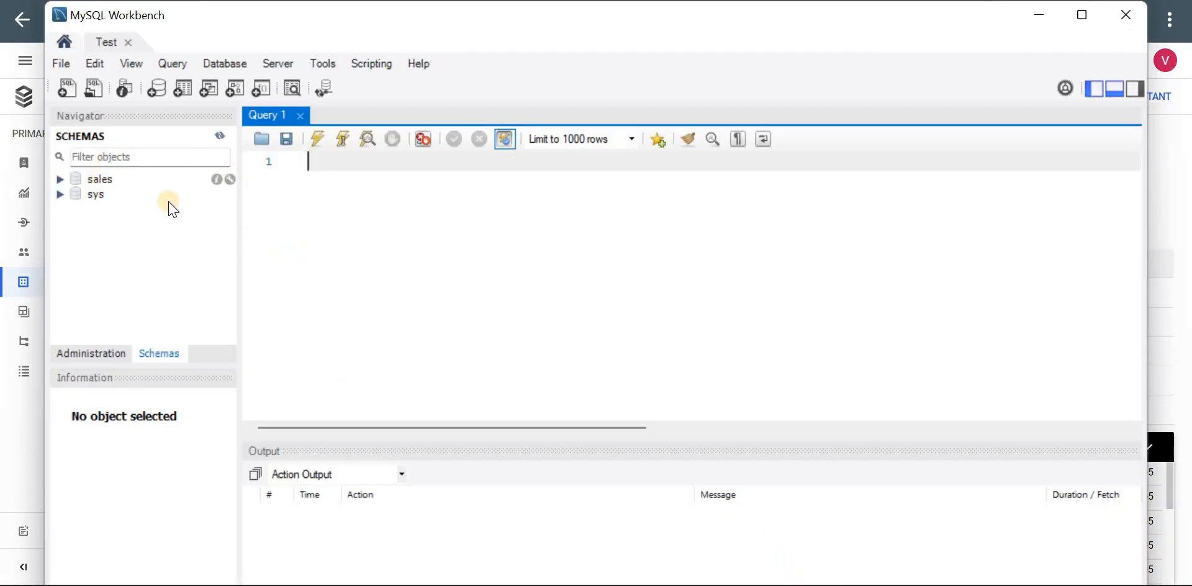
pyautogui.moveTo(342, 182)
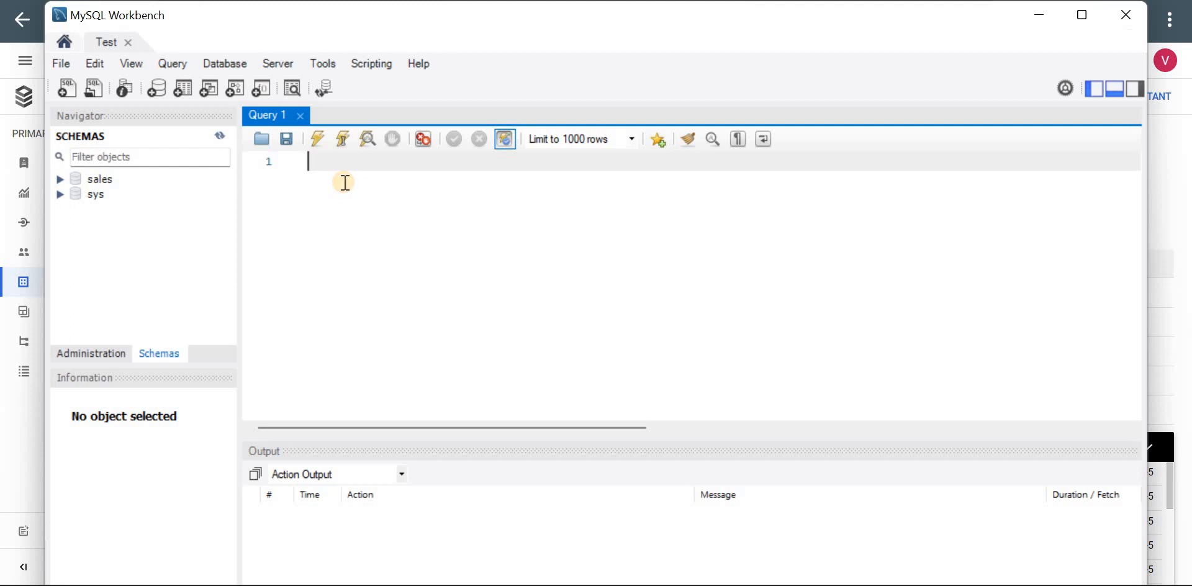
# Step: Run 'use sales;' and expand the sales schema's tables
pyautogui.write('use')
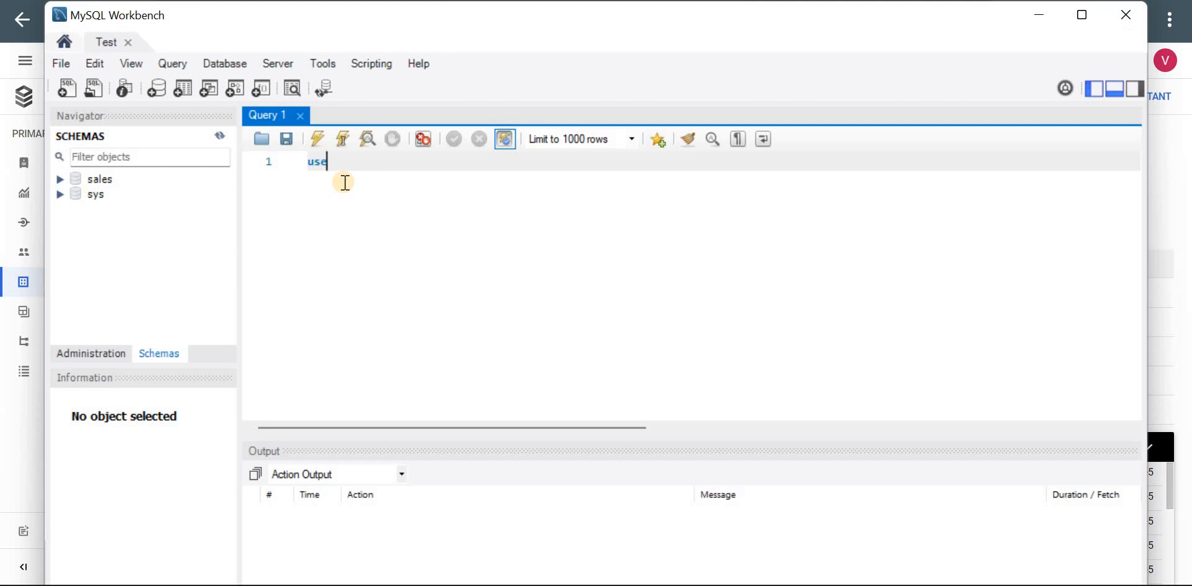
pyautogui.write('sales;')
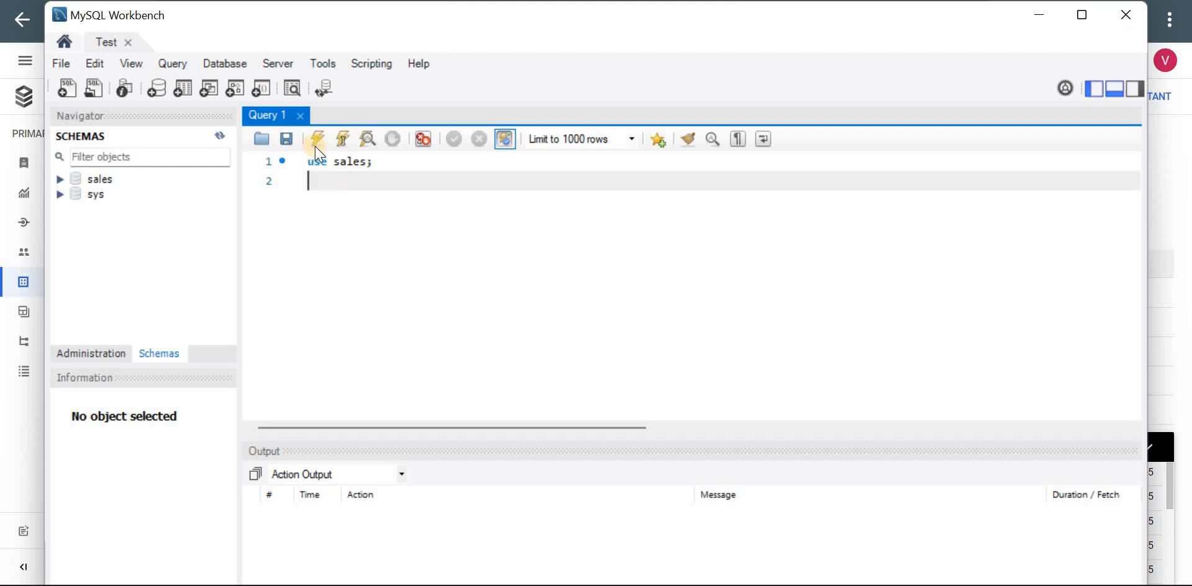
pyautogui.click(316, 138)
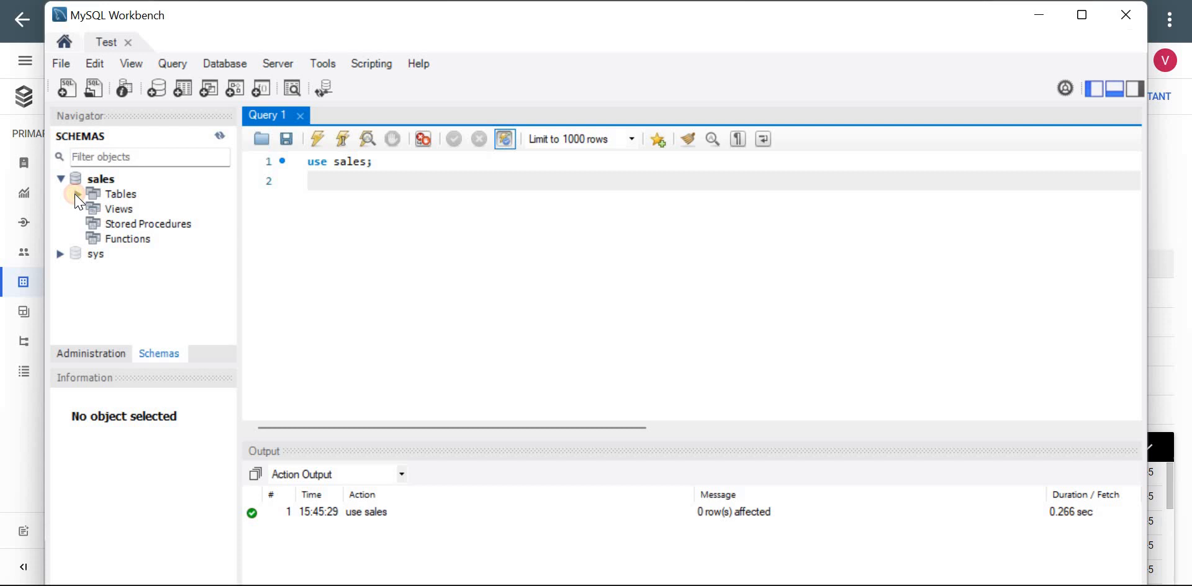
pyautogui.click(78, 193)
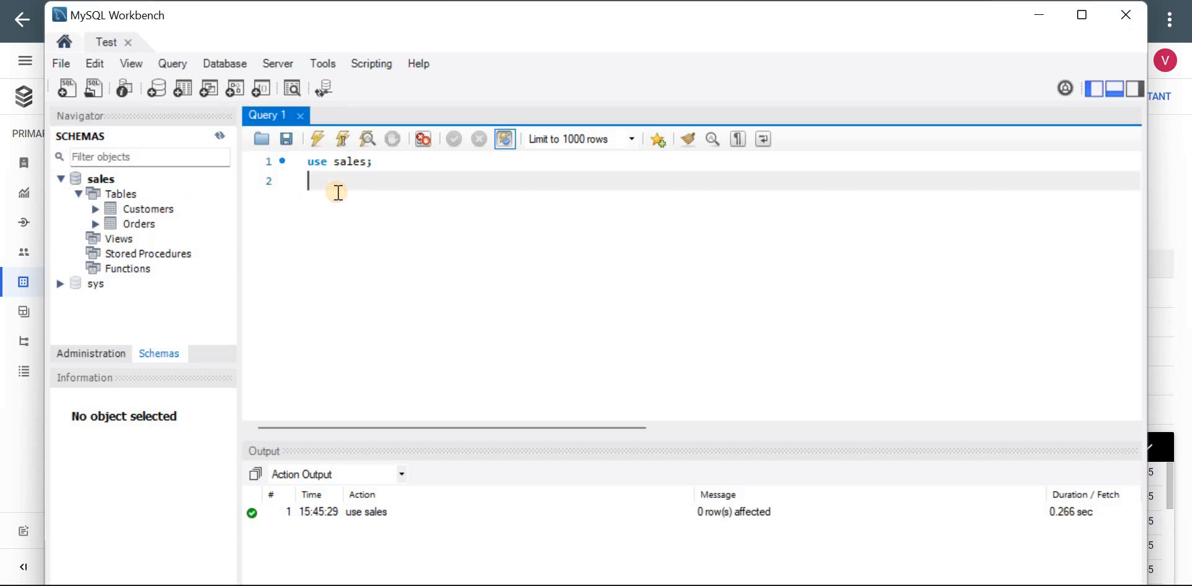
# Step: Run 'select * from Customers' returning 63 rows, then return to the mysql-public instance overview
pyautogui.write('select *')
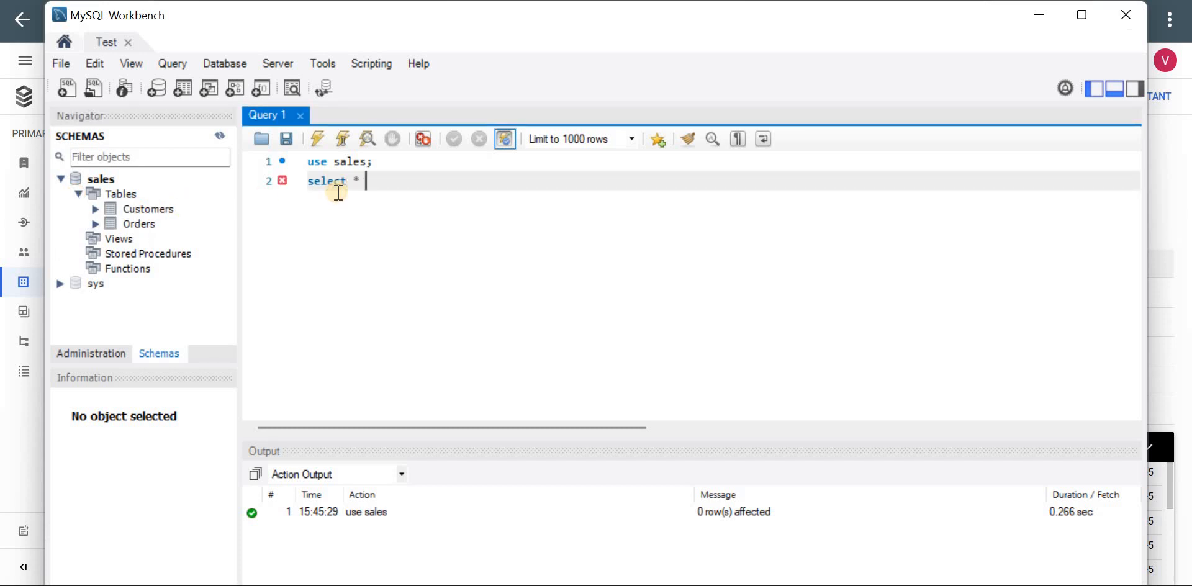
pyautogui.write('from')
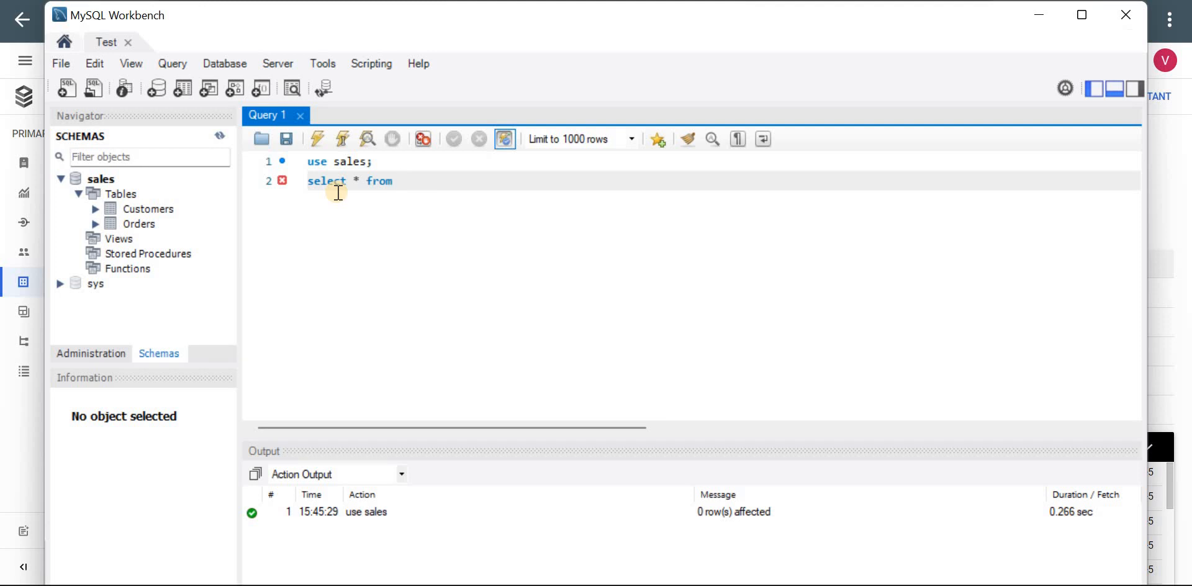
pyautogui.write('Csu')
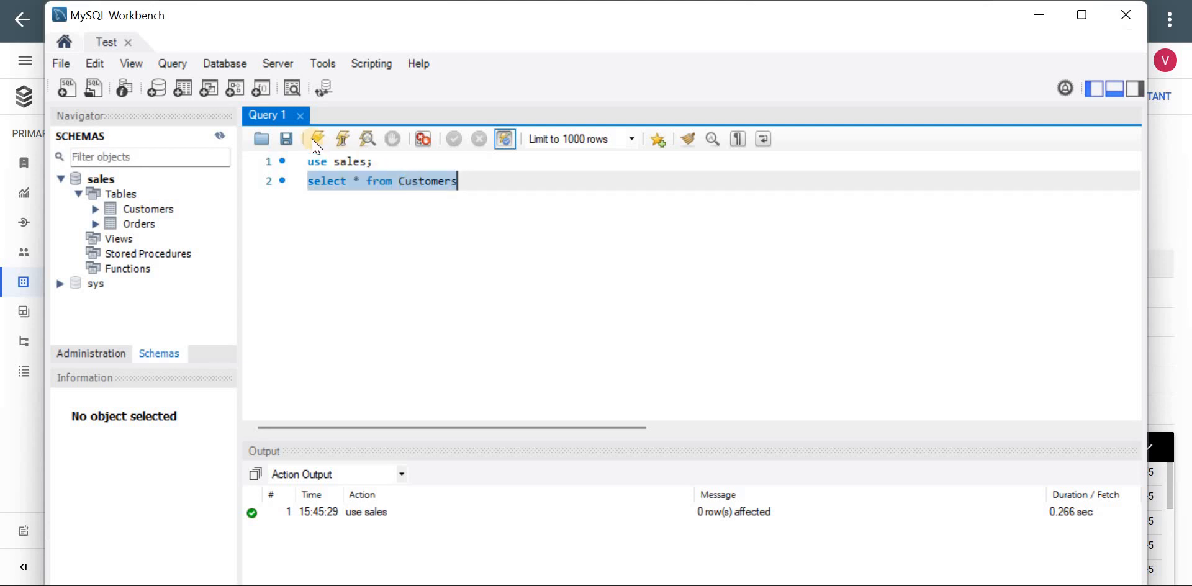
pyautogui.click(317, 139)
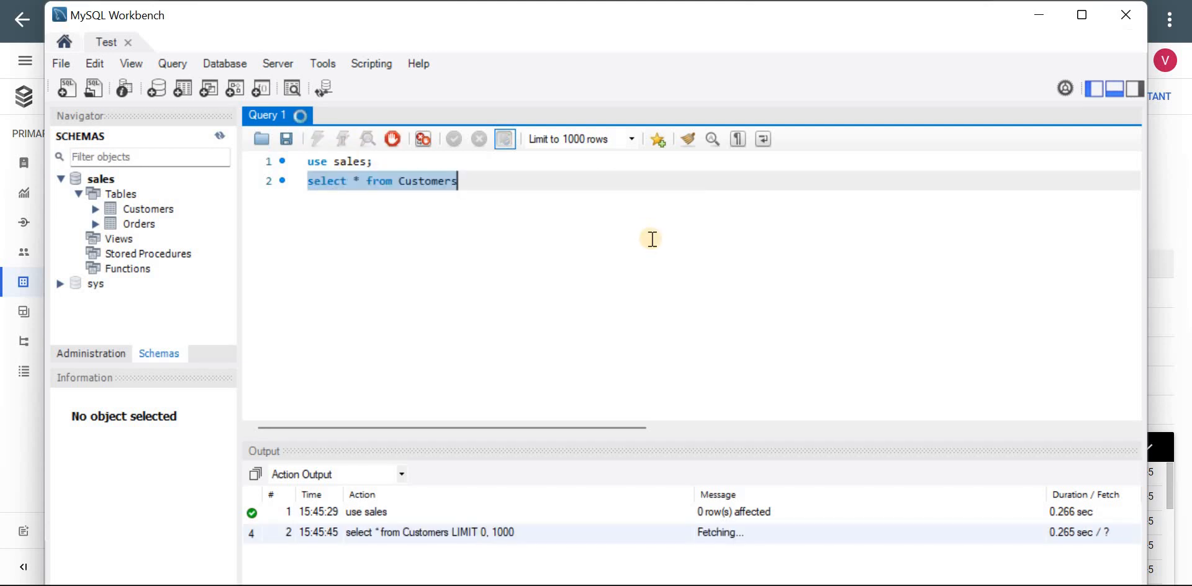
pyautogui.click(316, 137)
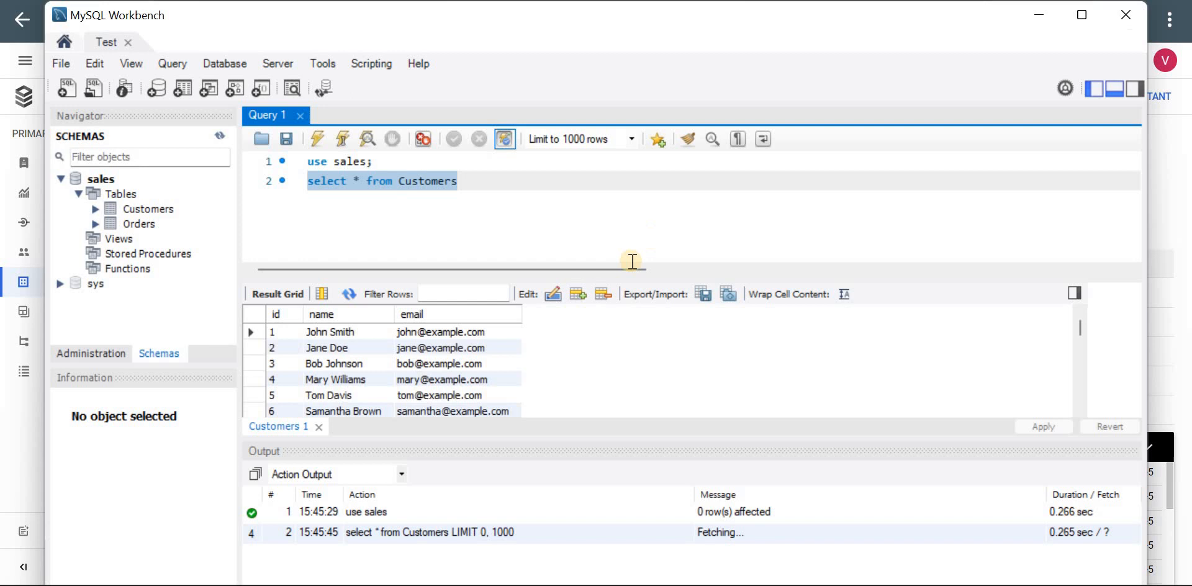
pyautogui.moveTo(473, 382)
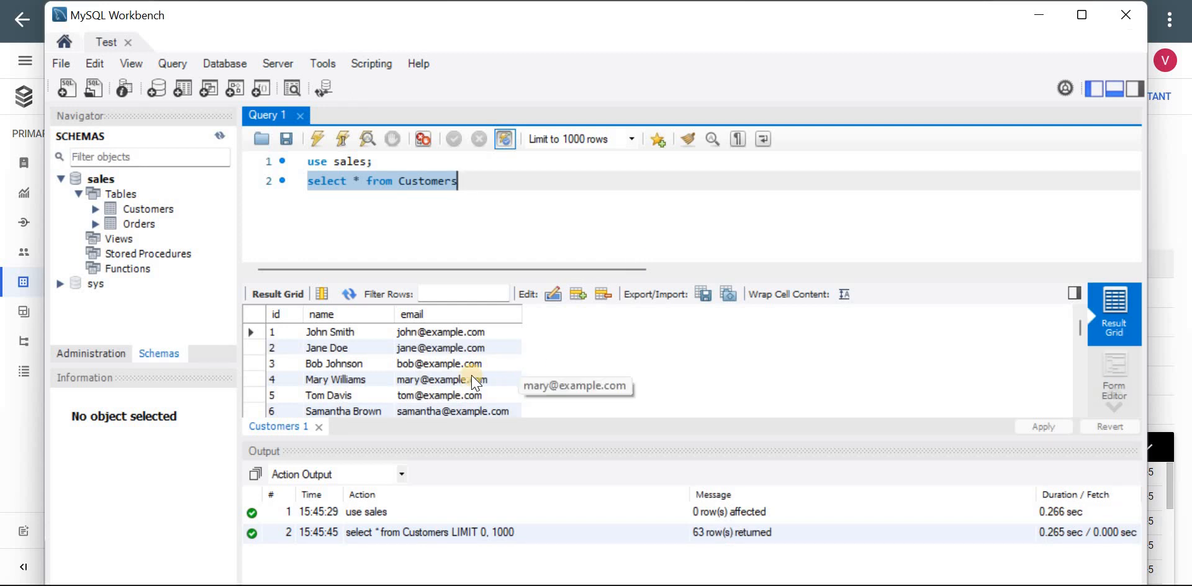
pyautogui.moveTo(327, 347)
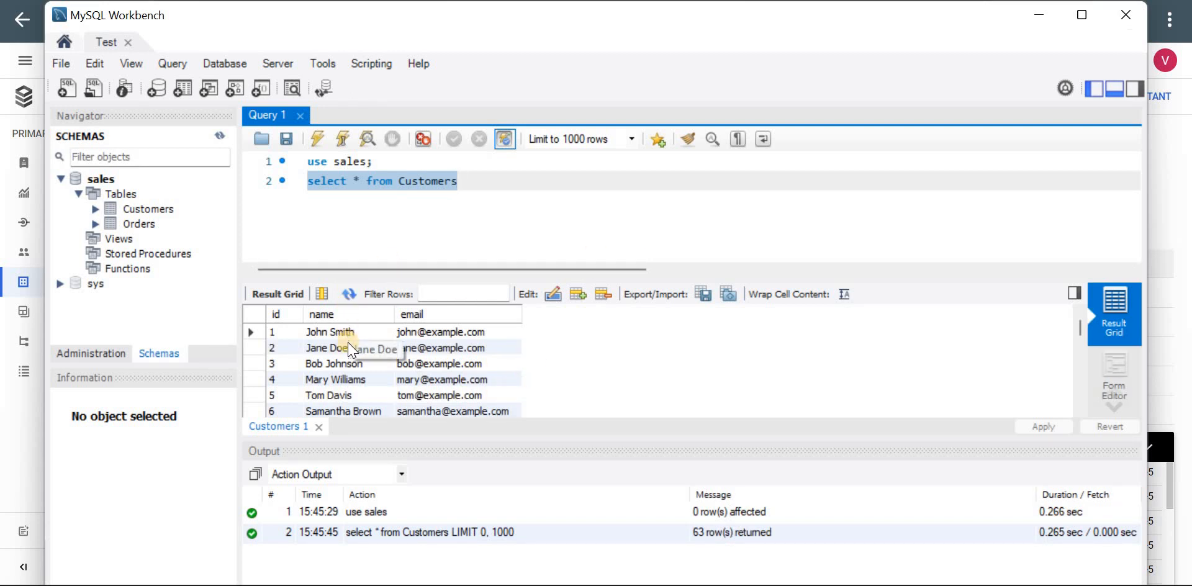
pyautogui.moveTo(983, 36)
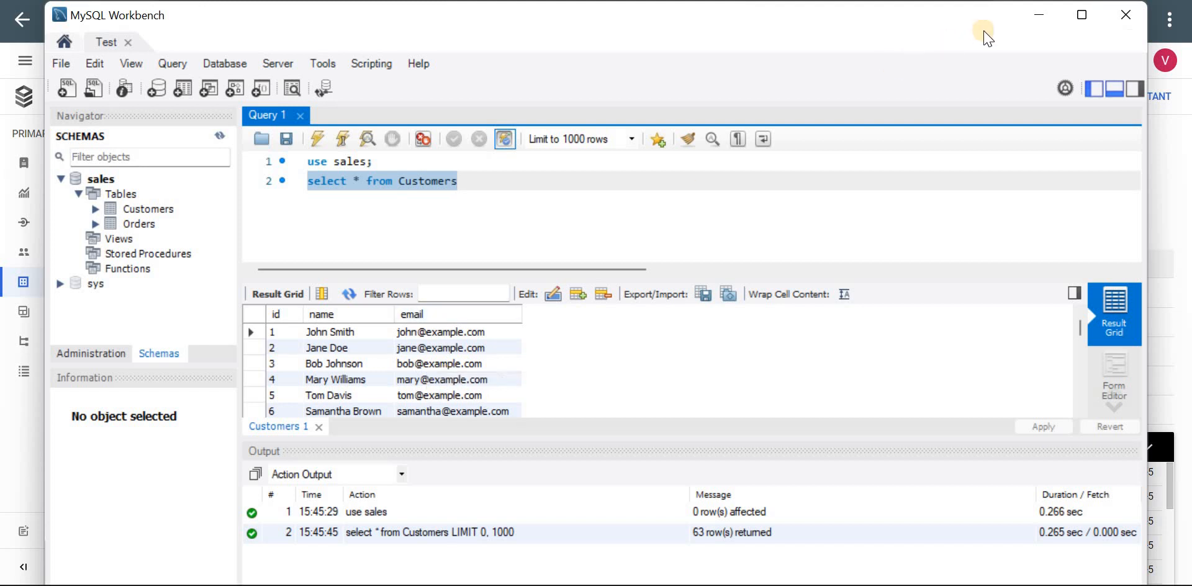
pyautogui.moveTo(1038, 15)
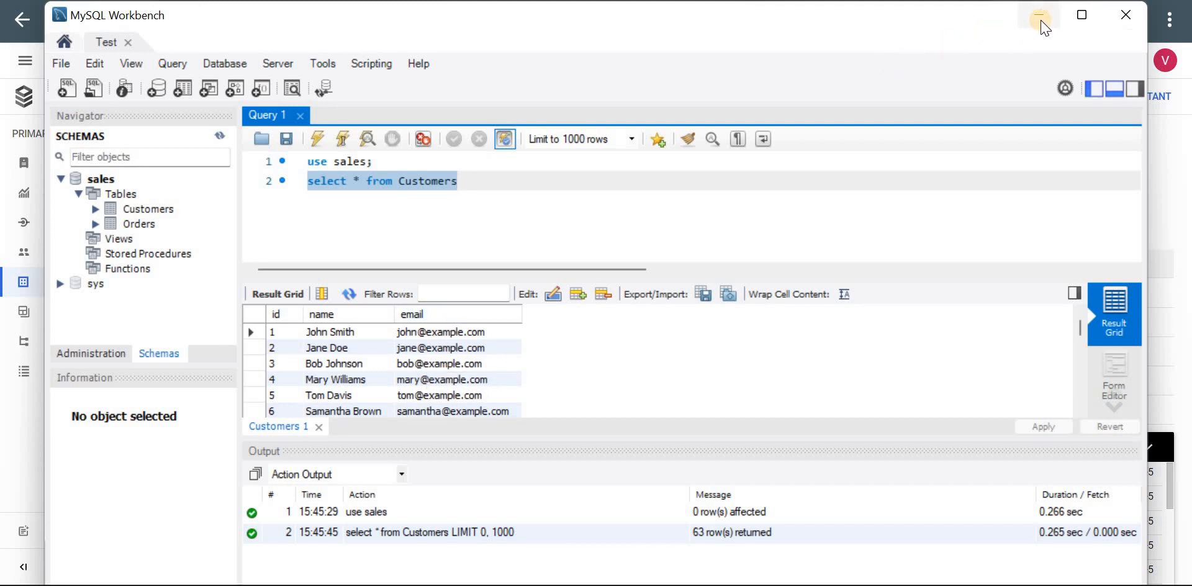
pyautogui.moveTo(1038, 15)
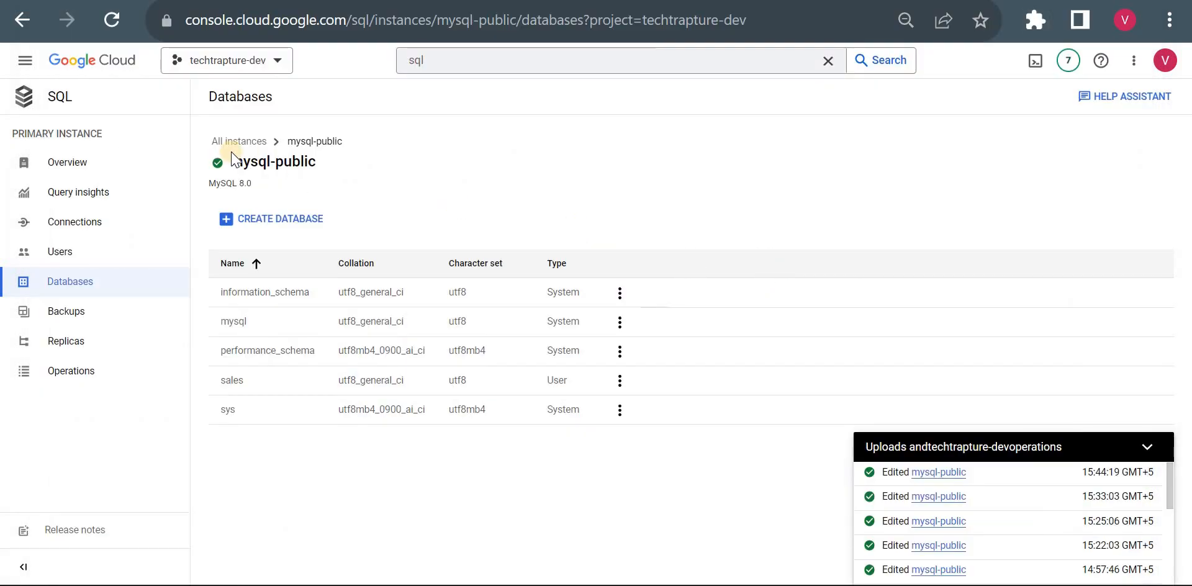
pyautogui.click(67, 162)
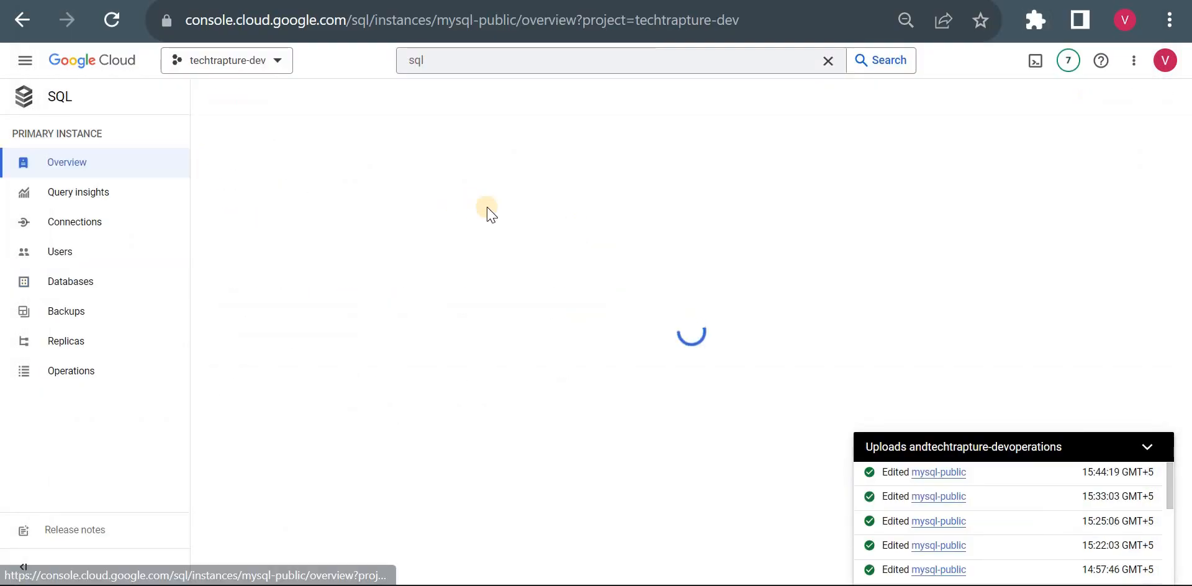